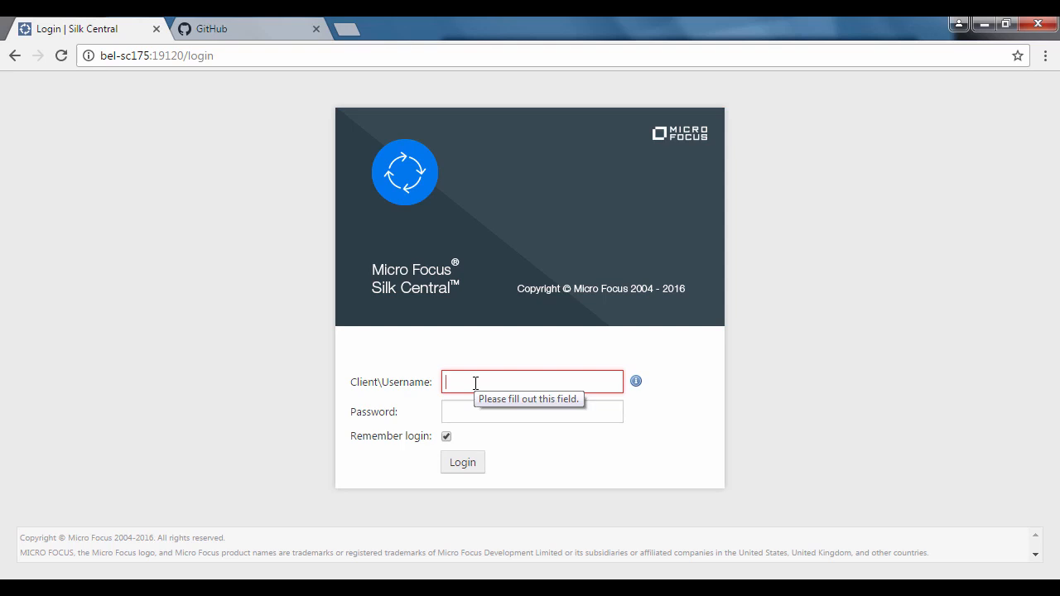
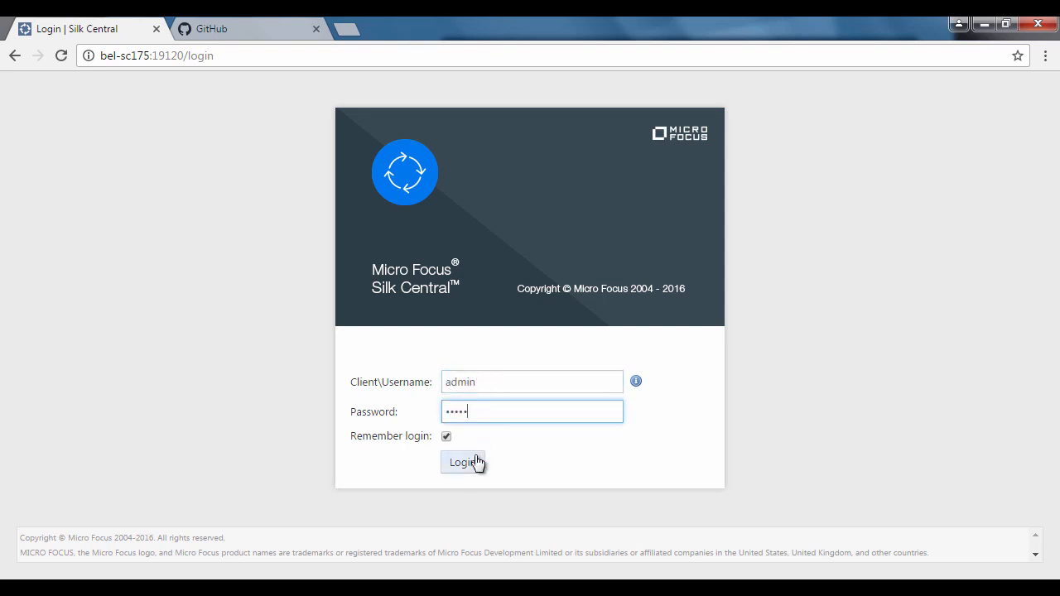
# Step: Log in to Silk Central as admin
pyautogui.click(462, 462)
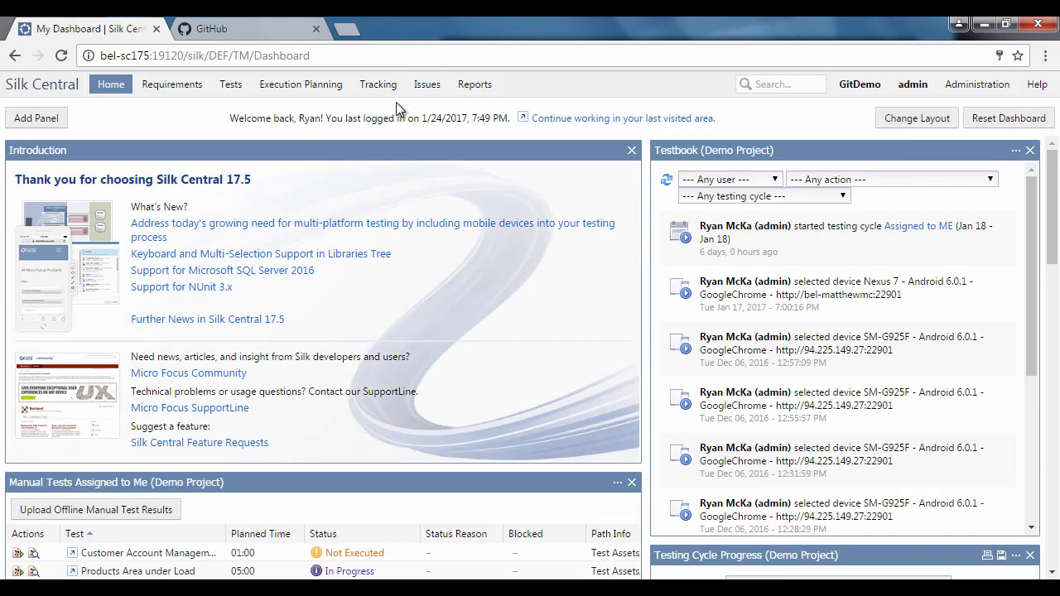
# Step: Open Source Control Integrations from the Tests menu's Integrations section
pyautogui.click(230, 84)
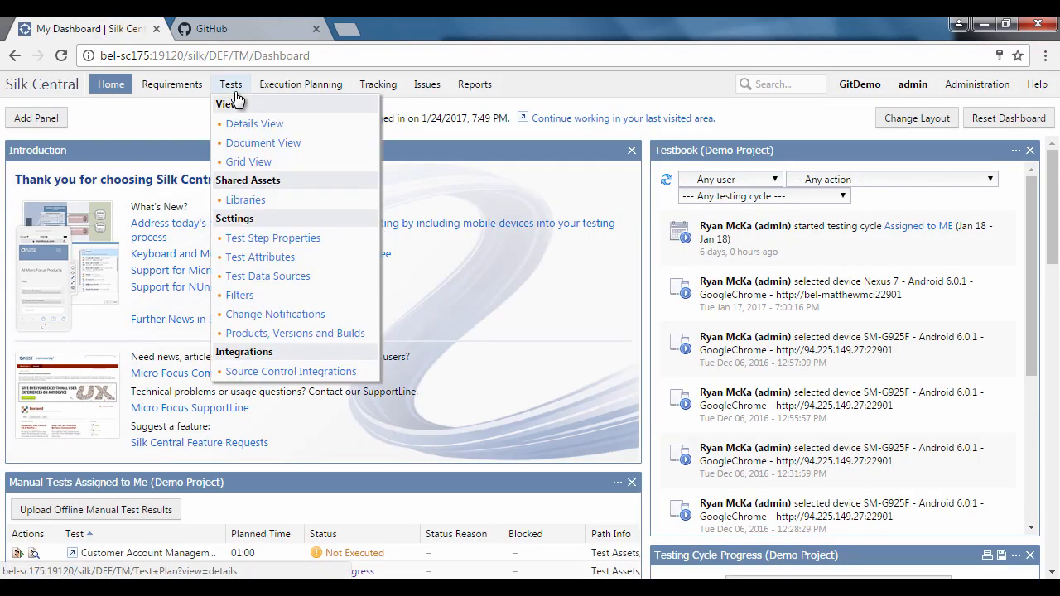
pyautogui.click(290, 371)
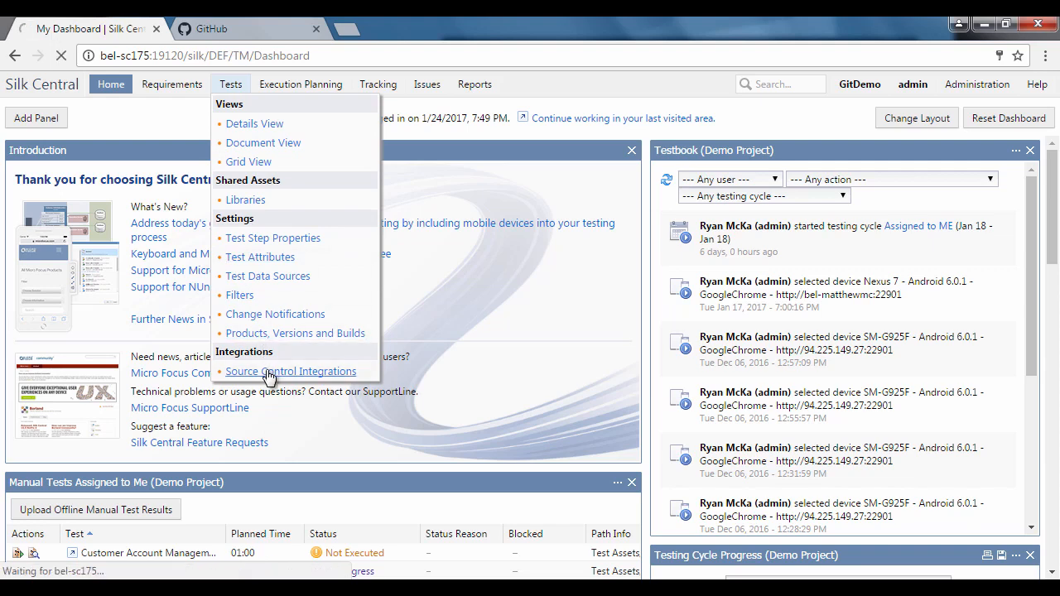
pyautogui.click(290, 371)
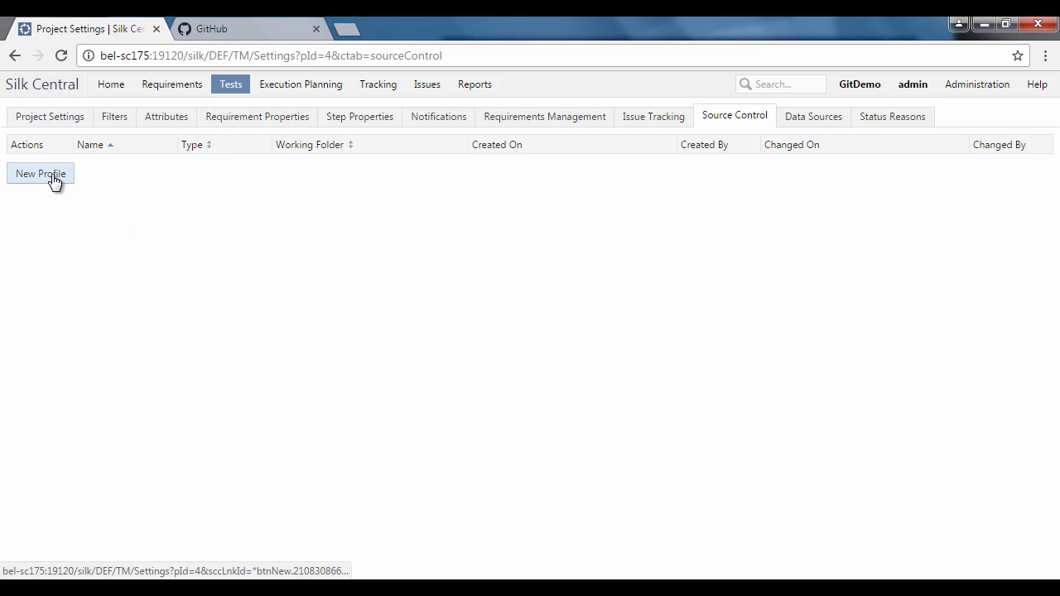
# Step: Create a new source control profile named GitDemo using Git, then go to GitHub
pyautogui.click(40, 173)
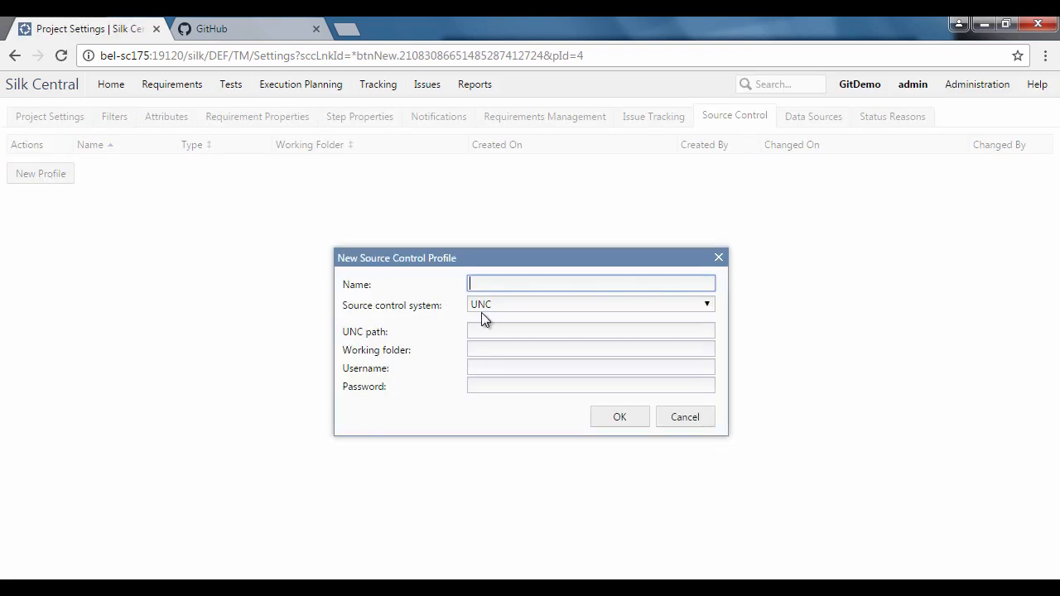
pyautogui.write('GitDemo')
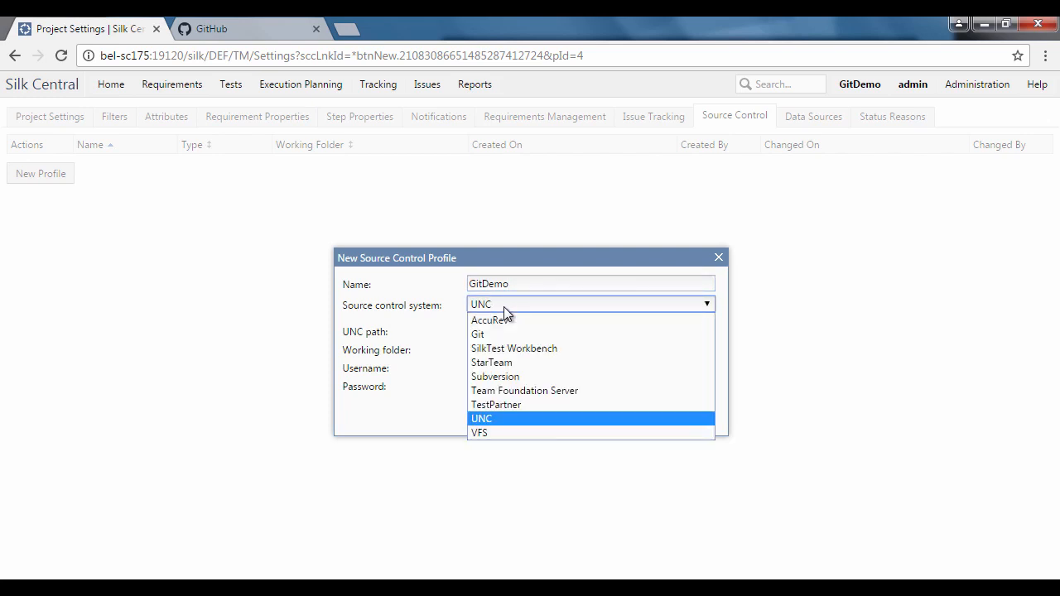
pyautogui.click(478, 334)
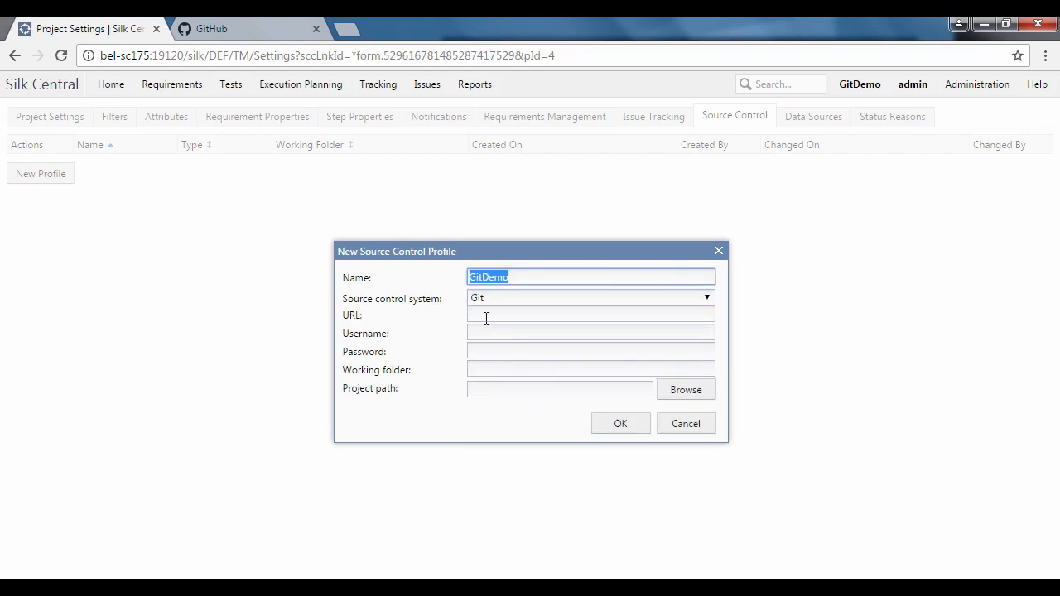
pyautogui.click(590, 315)
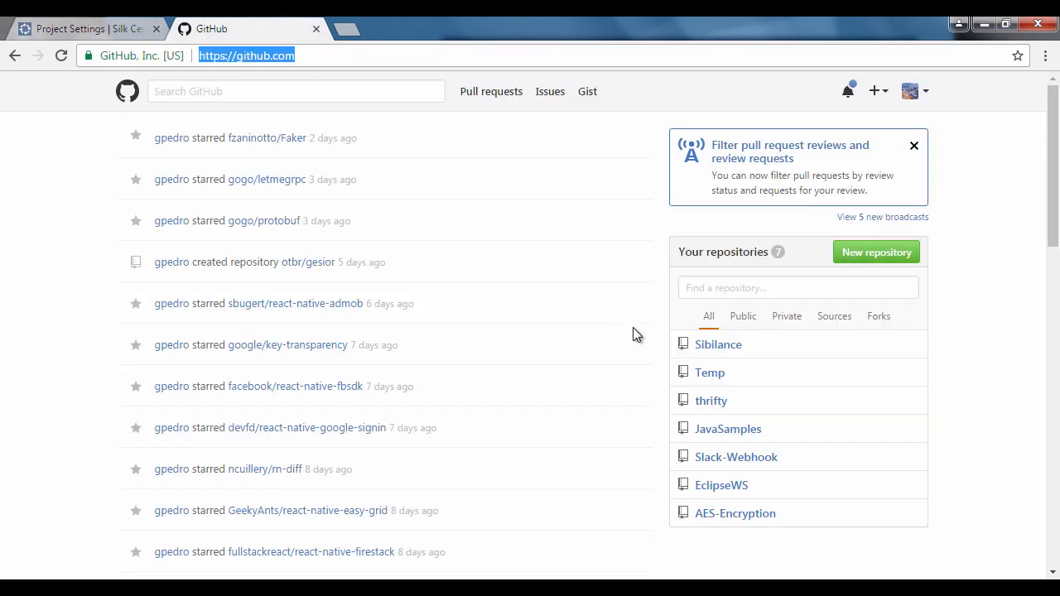
# Step: Copy the thrifty repository's HTTPS clone URL from GitHub's Clone or download panel
pyautogui.click(710, 400)
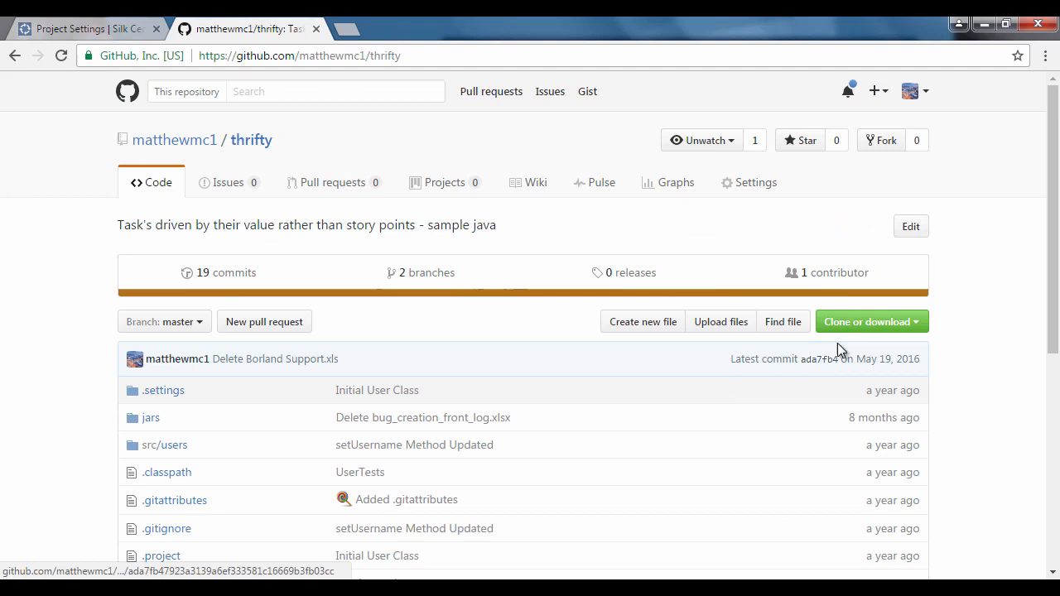
pyautogui.moveTo(853, 327)
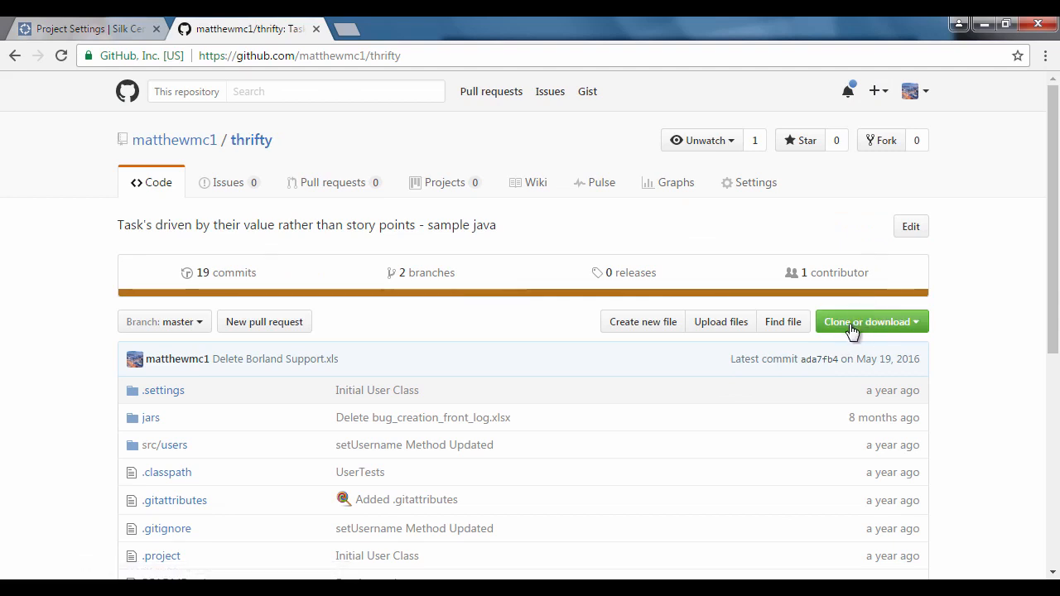
pyautogui.click(867, 322)
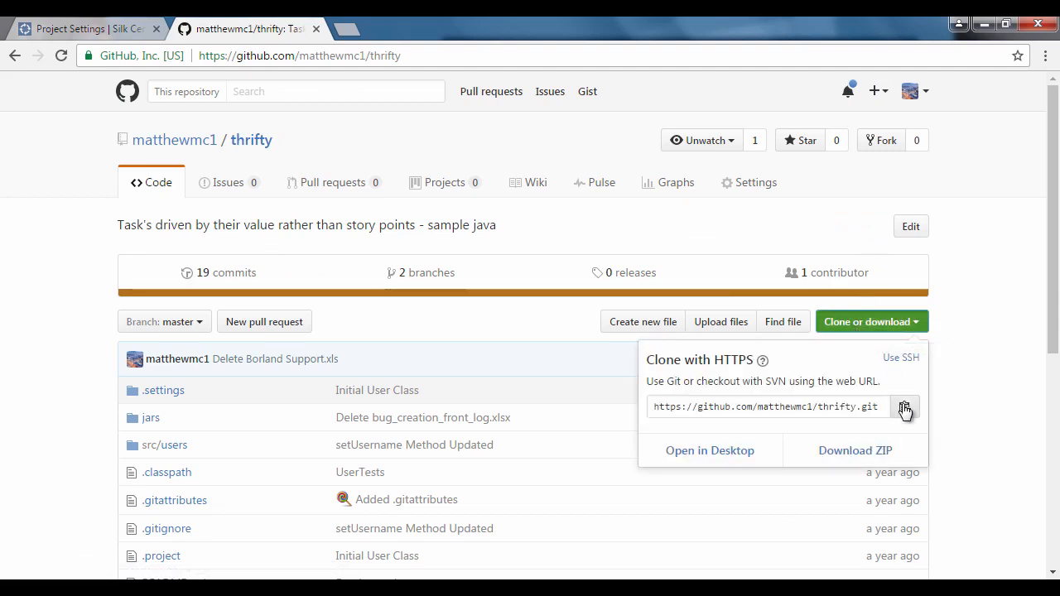
pyautogui.click(905, 406)
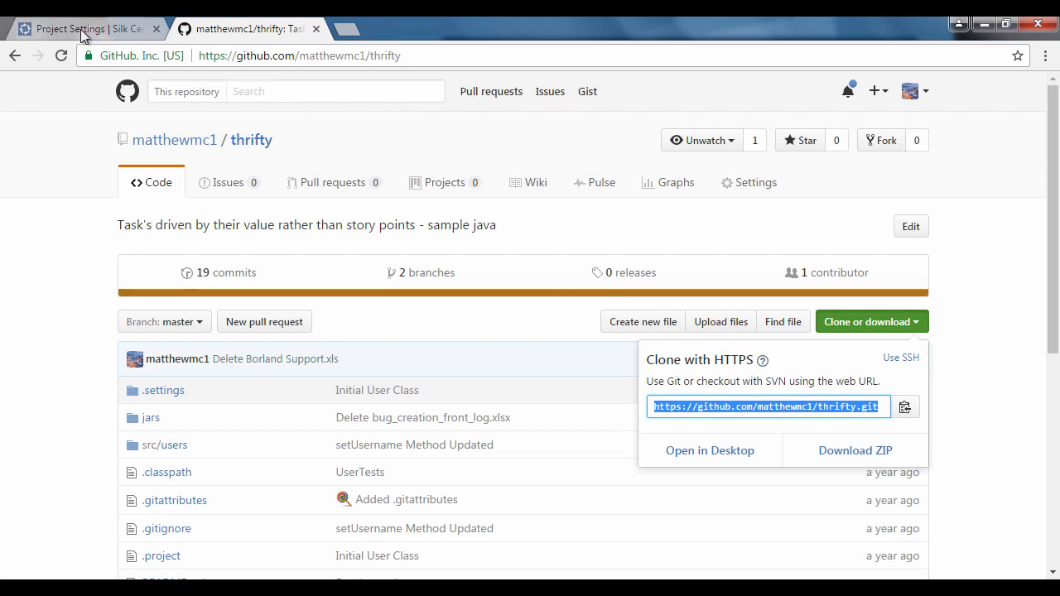
# Step: Fill the GitDemo profile with the thrifty clone URL, credentials and c:\temp working folder
pyautogui.click(83, 28)
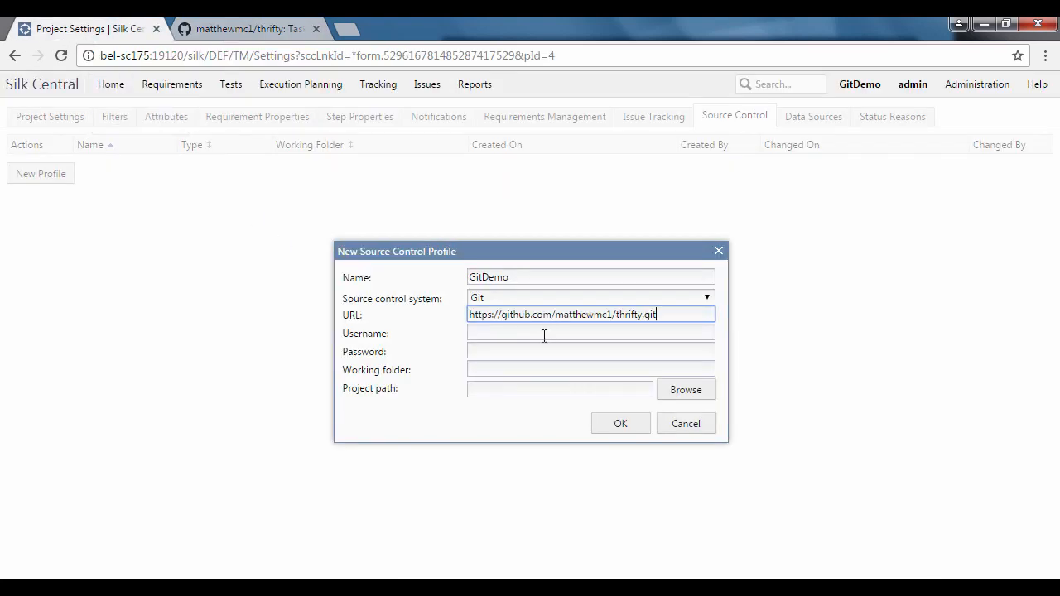
pyautogui.write('mat')
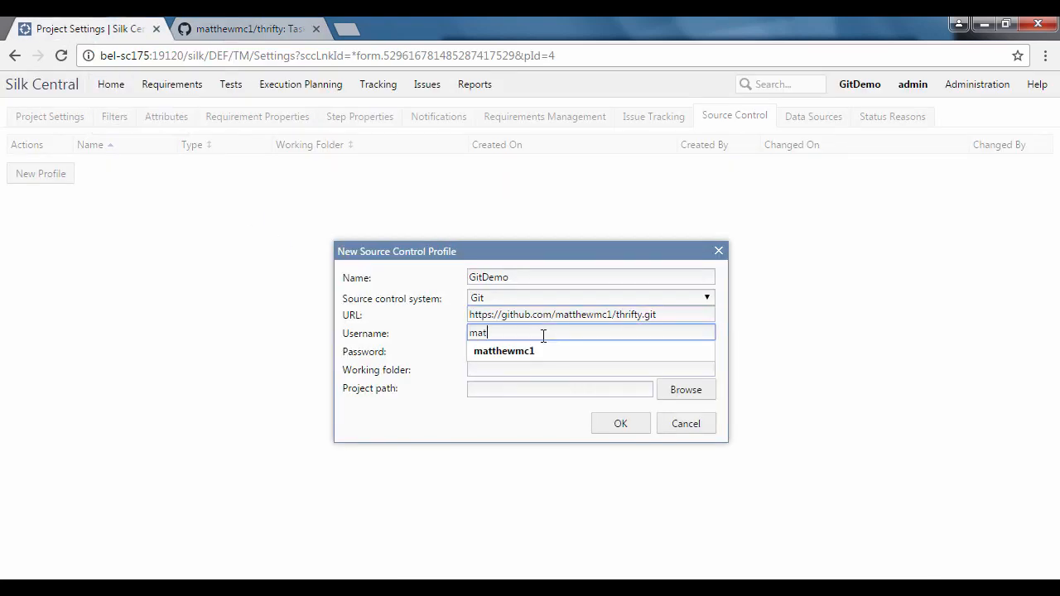
pyautogui.click(503, 351)
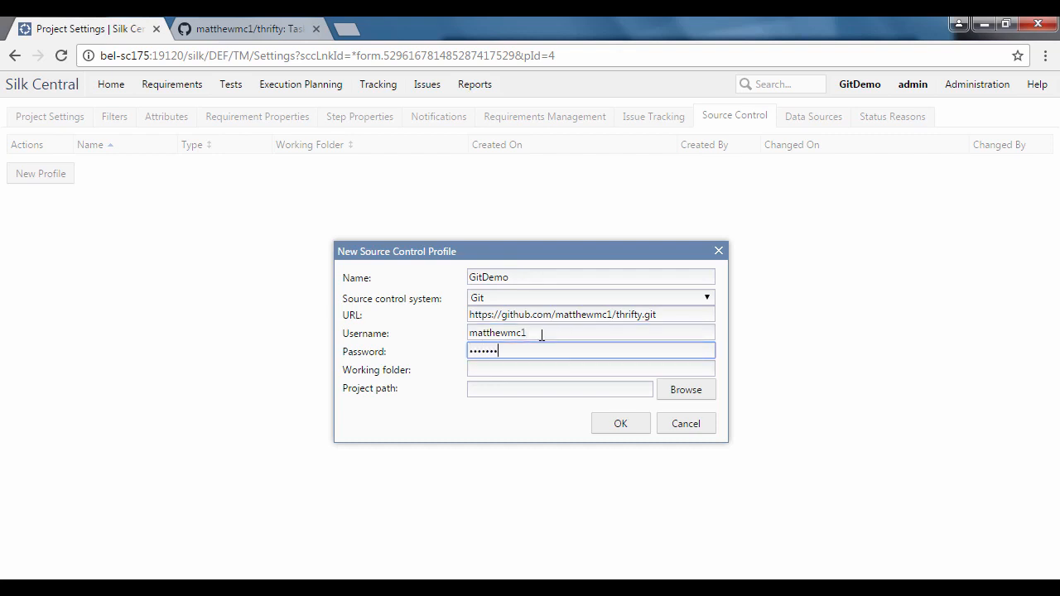
pyautogui.write('c:\\t')
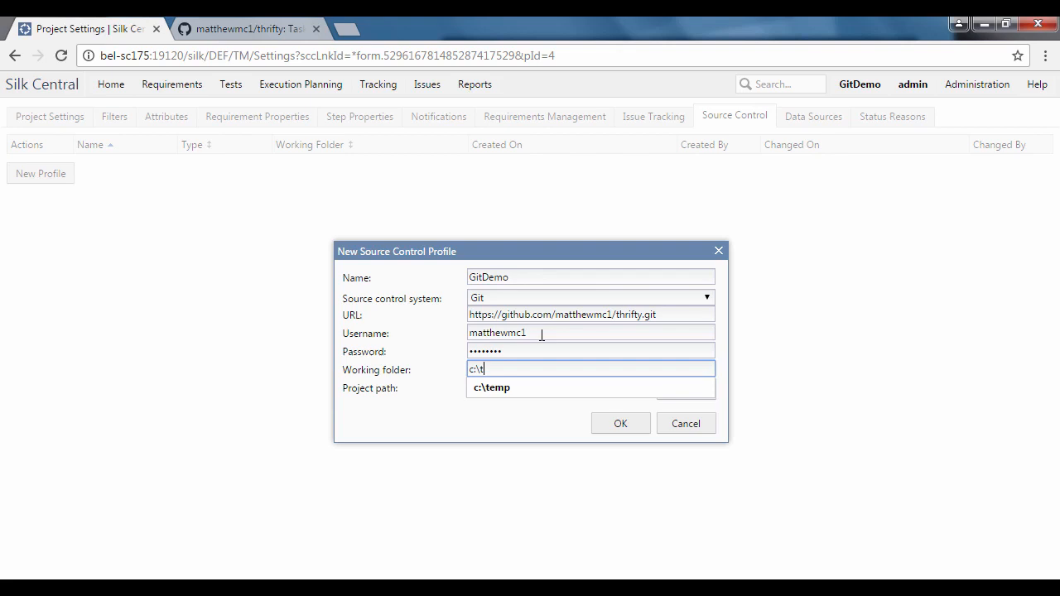
pyautogui.click(491, 387)
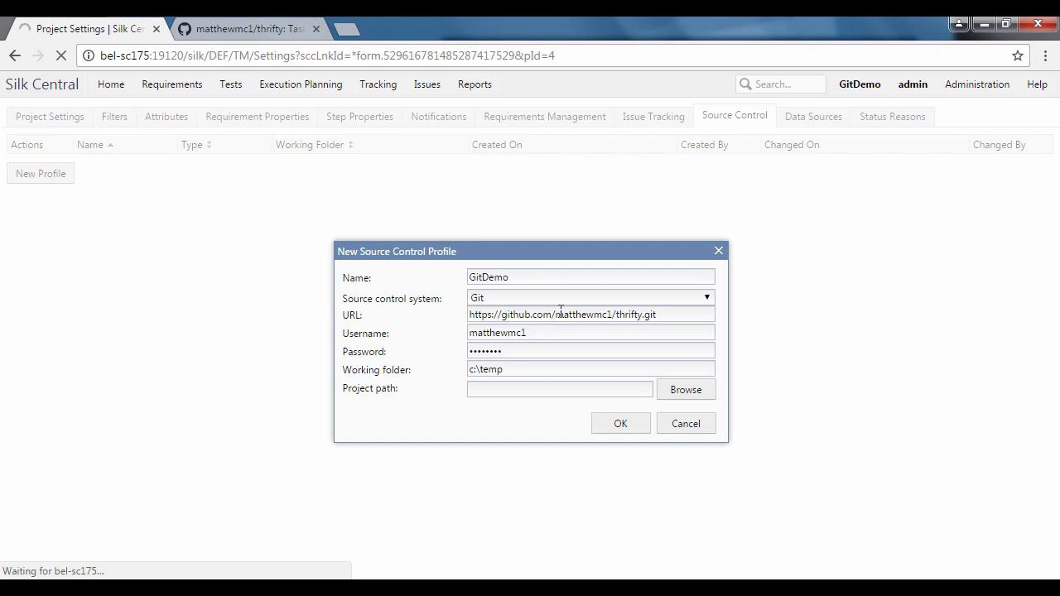
# Step: Set the GitDemo profile's project path to /jars and save the profile
pyautogui.click(686, 389)
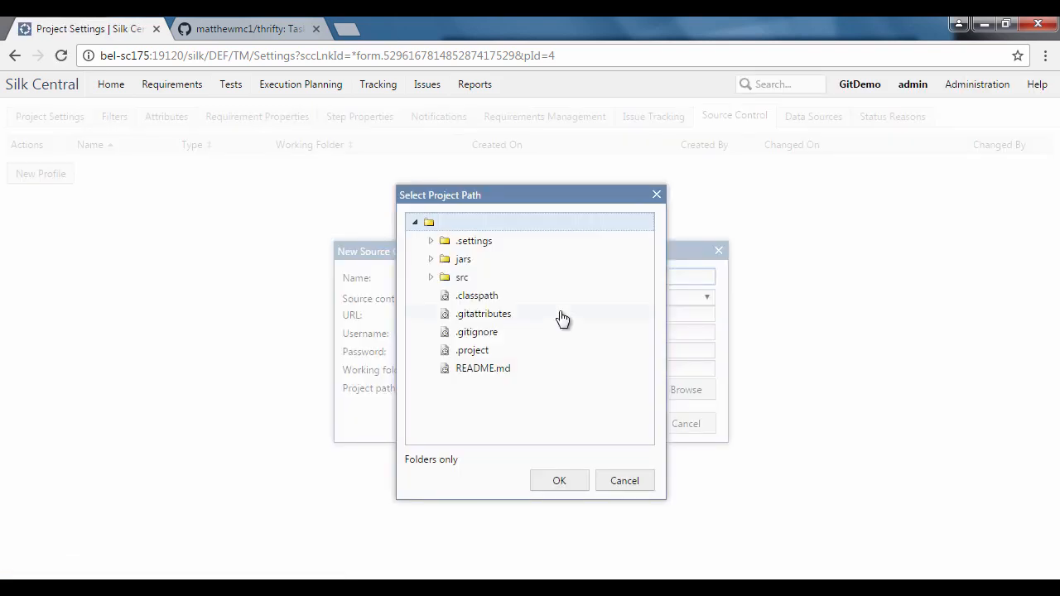
pyautogui.moveTo(454, 363)
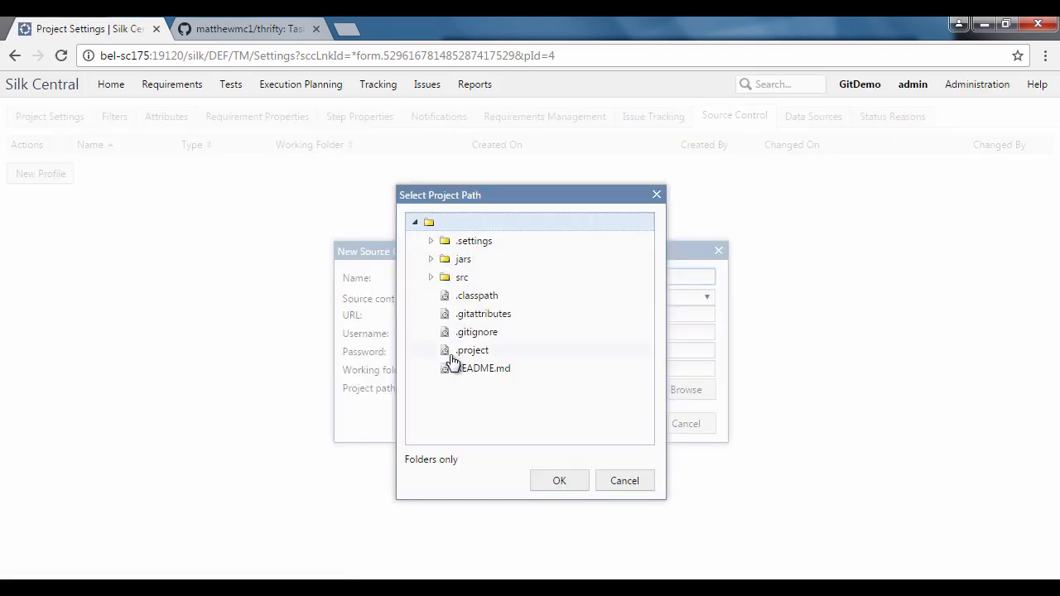
pyautogui.moveTo(458, 290)
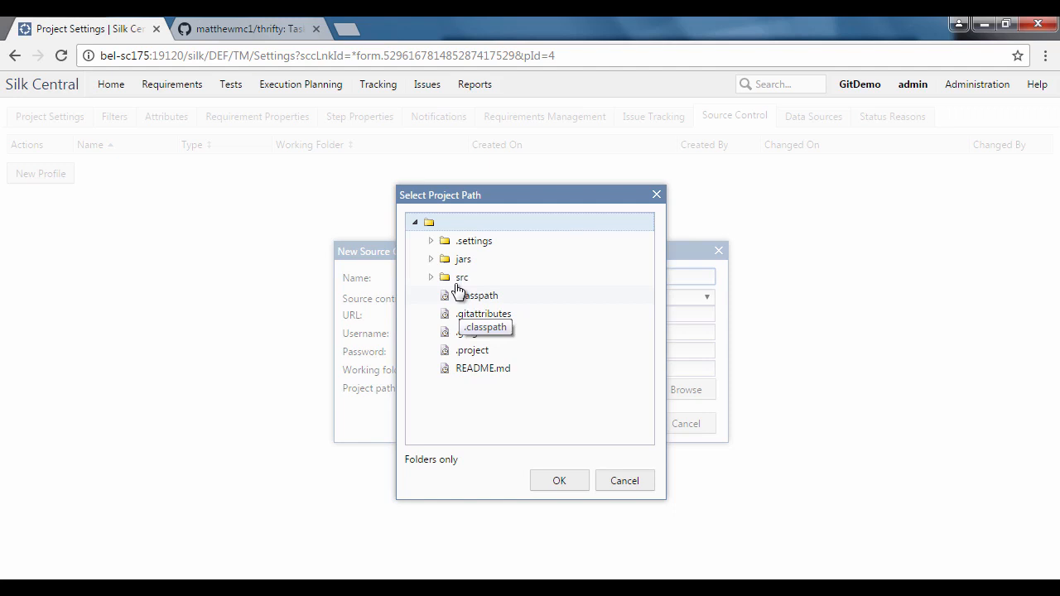
pyautogui.click(463, 260)
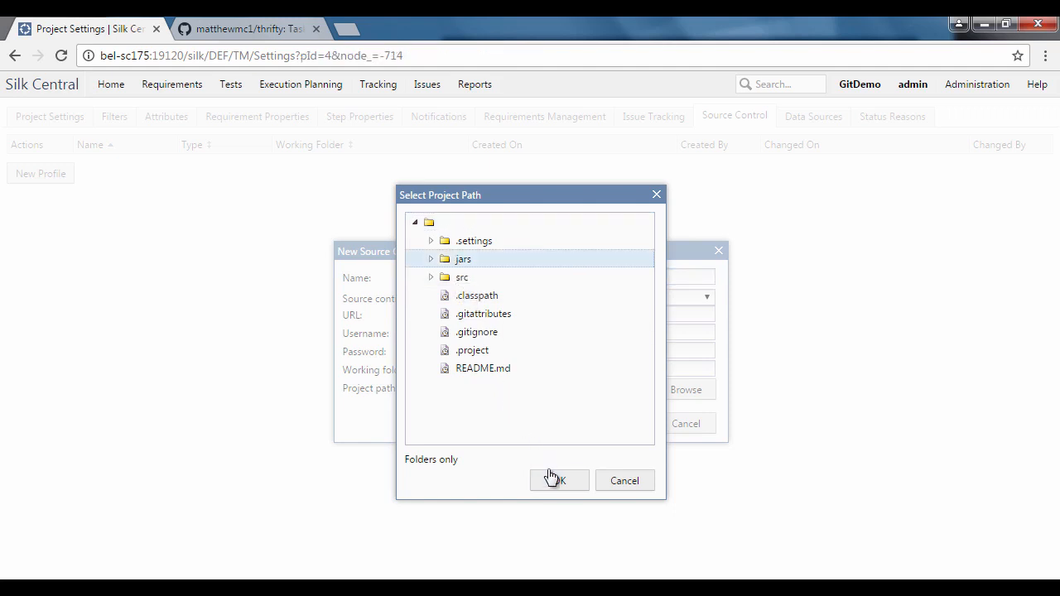
pyautogui.click(559, 480)
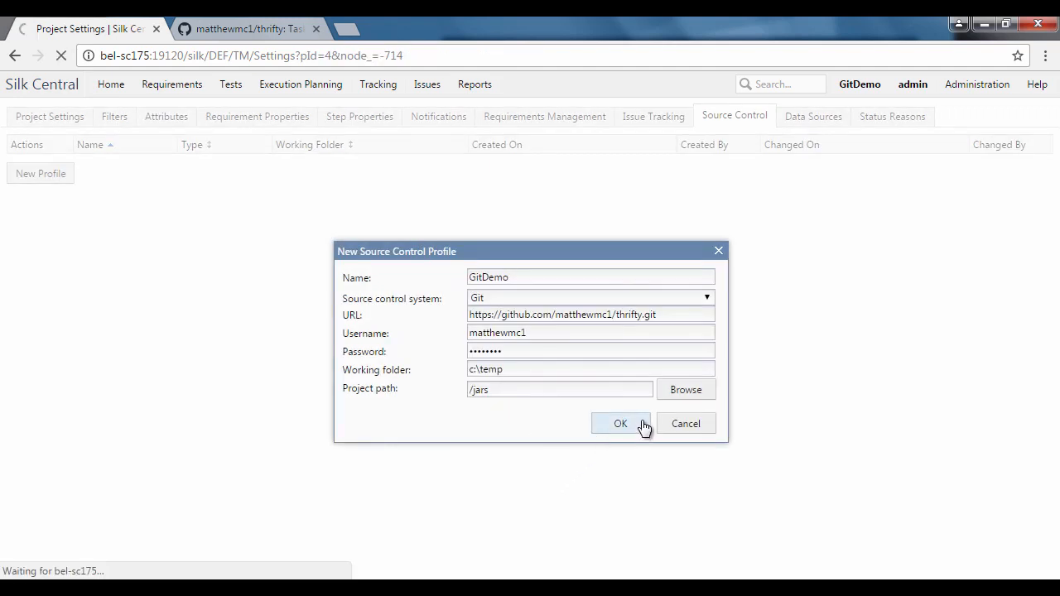
pyautogui.click(620, 423)
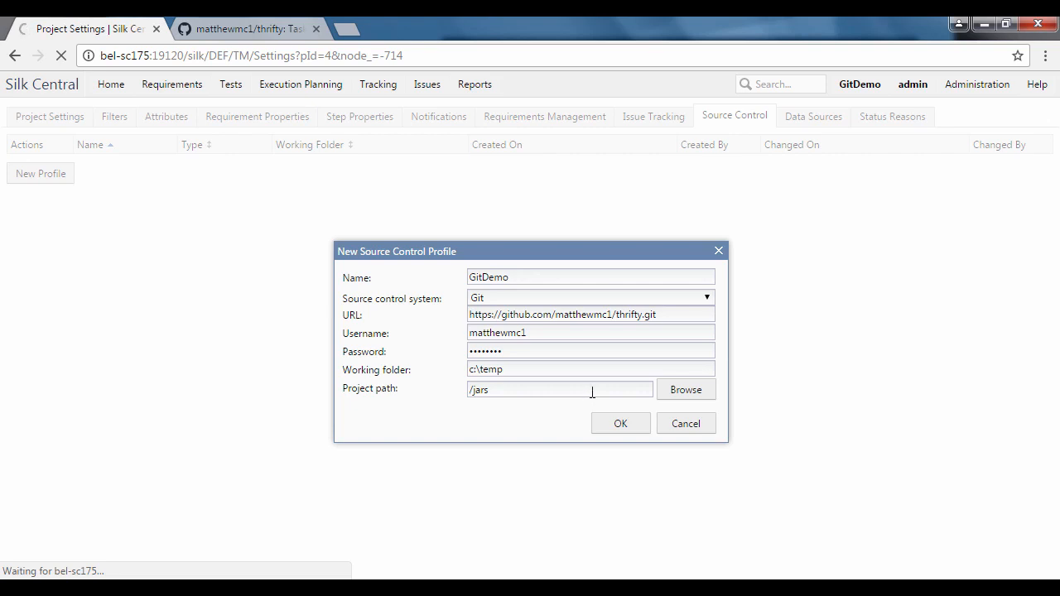
# Step: Dismiss the browser's save-password prompt and open the Tests details view
pyautogui.click(621, 423)
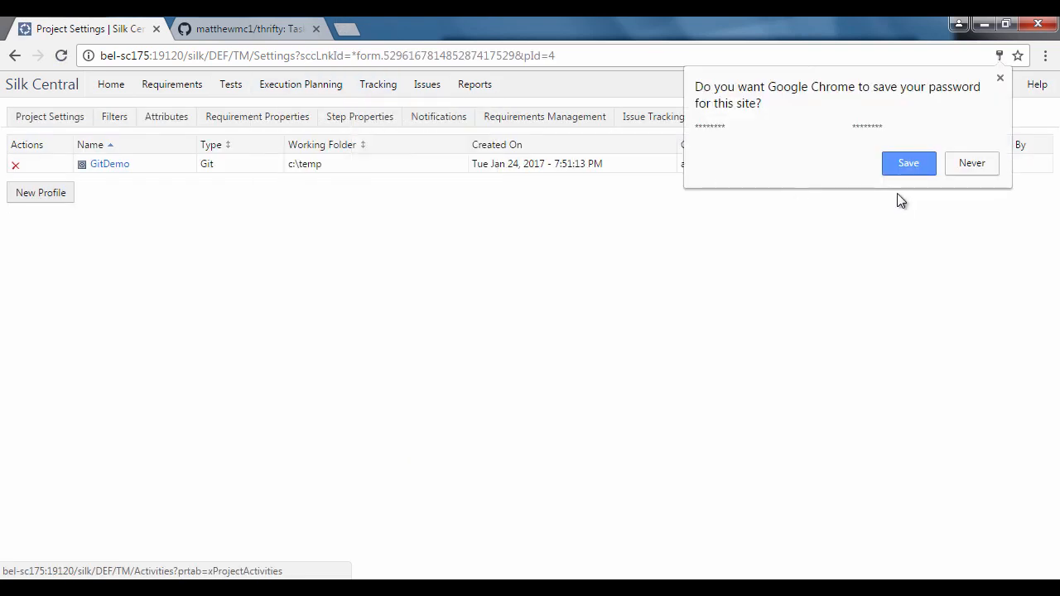
pyautogui.click(230, 84)
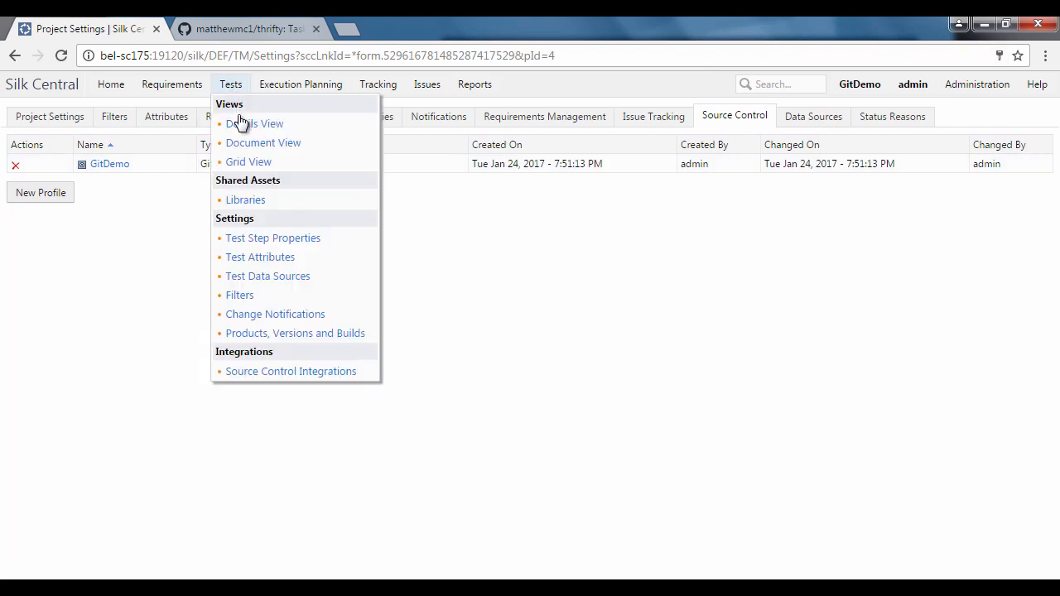
pyautogui.click(256, 124)
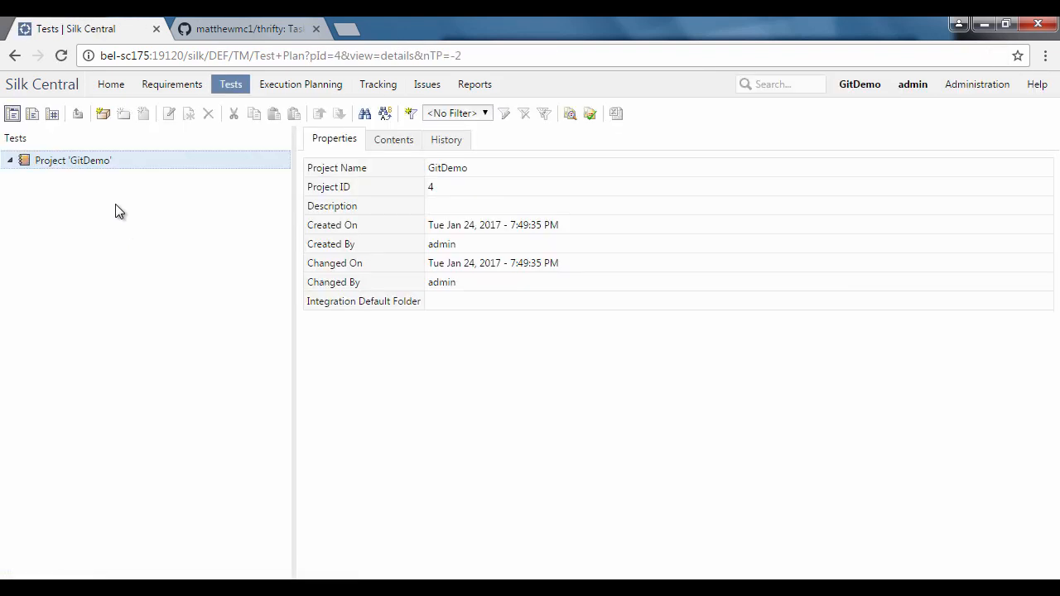
# Step: Add a GitDemo test container using Demo Product and the GitDemo source control profile
pyautogui.write('G')
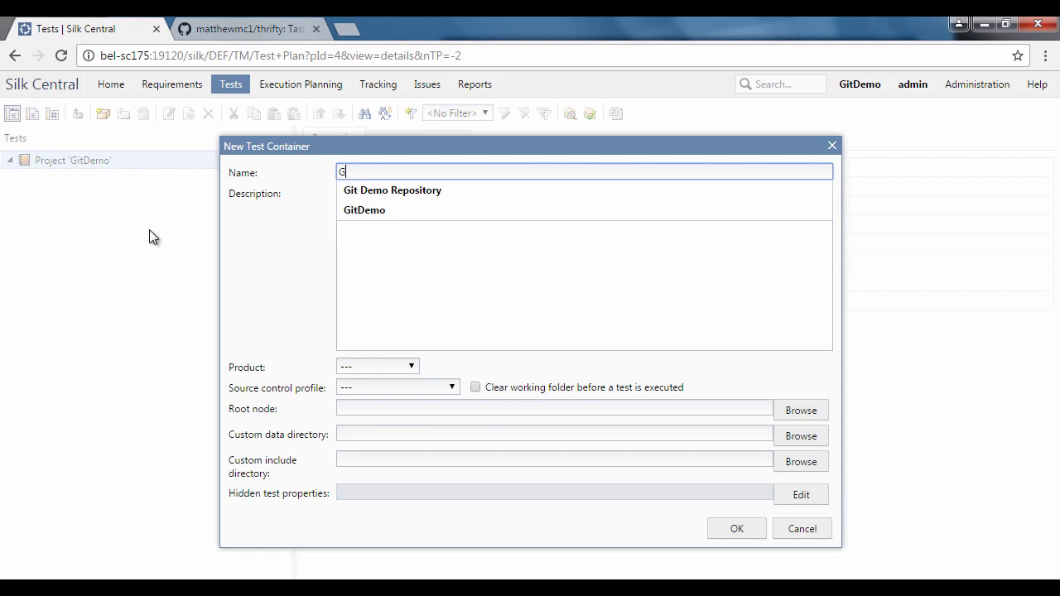
pyautogui.click(364, 210)
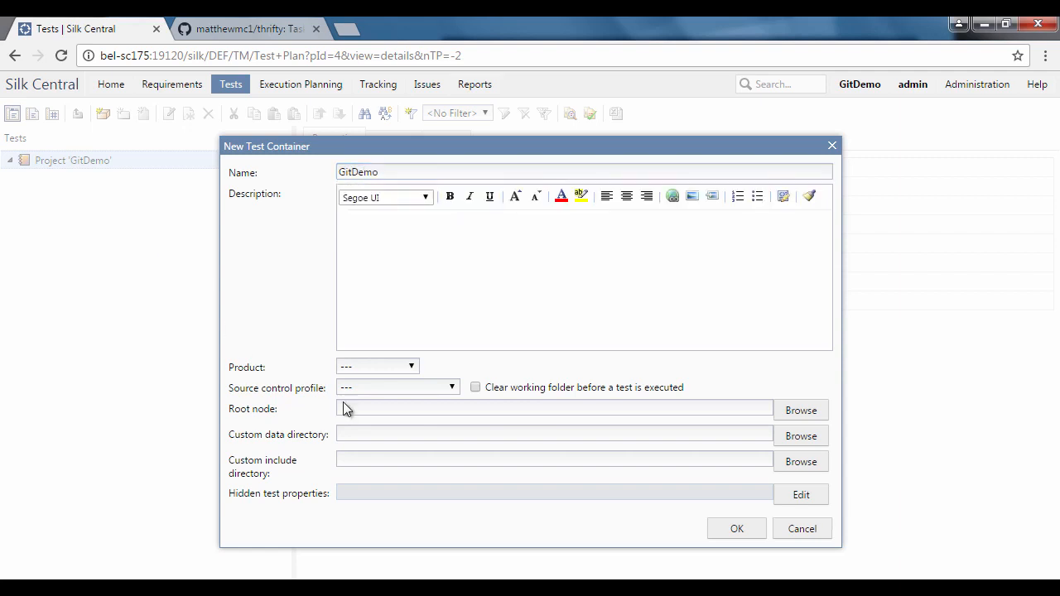
pyautogui.click(451, 386)
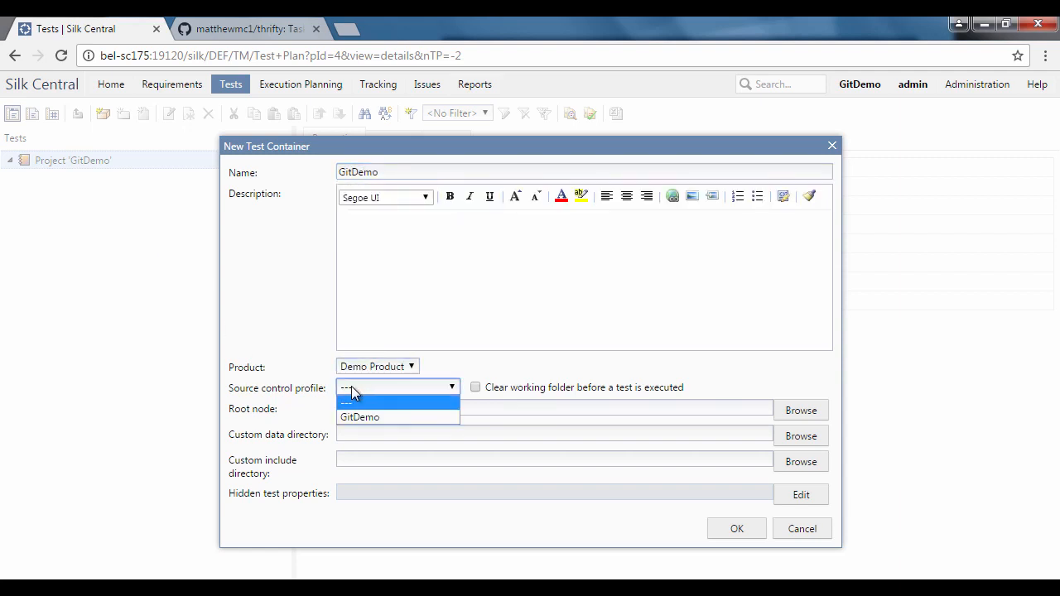
pyautogui.click(360, 417)
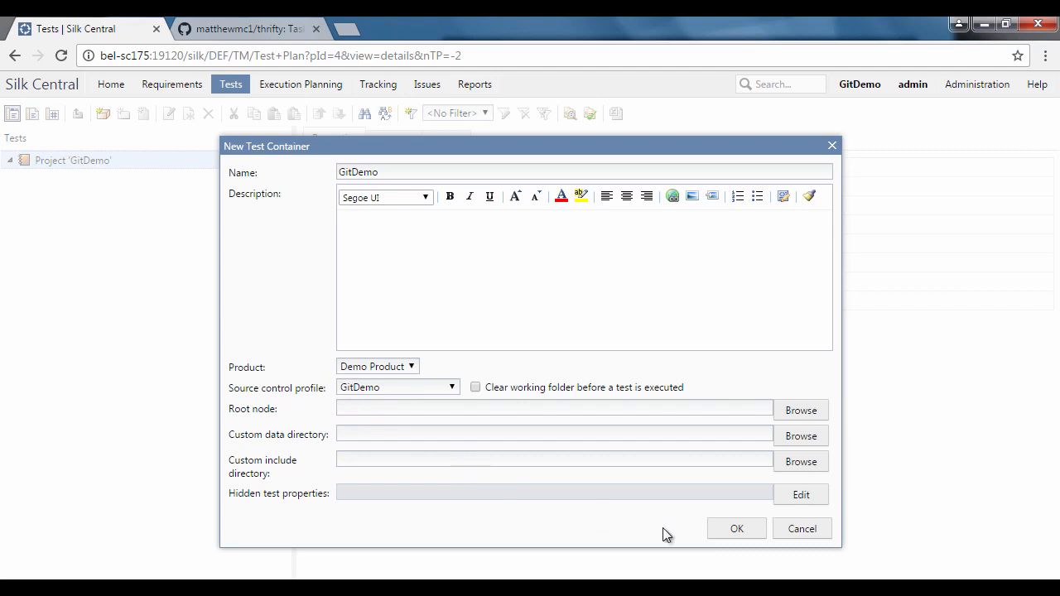
pyautogui.click(735, 529)
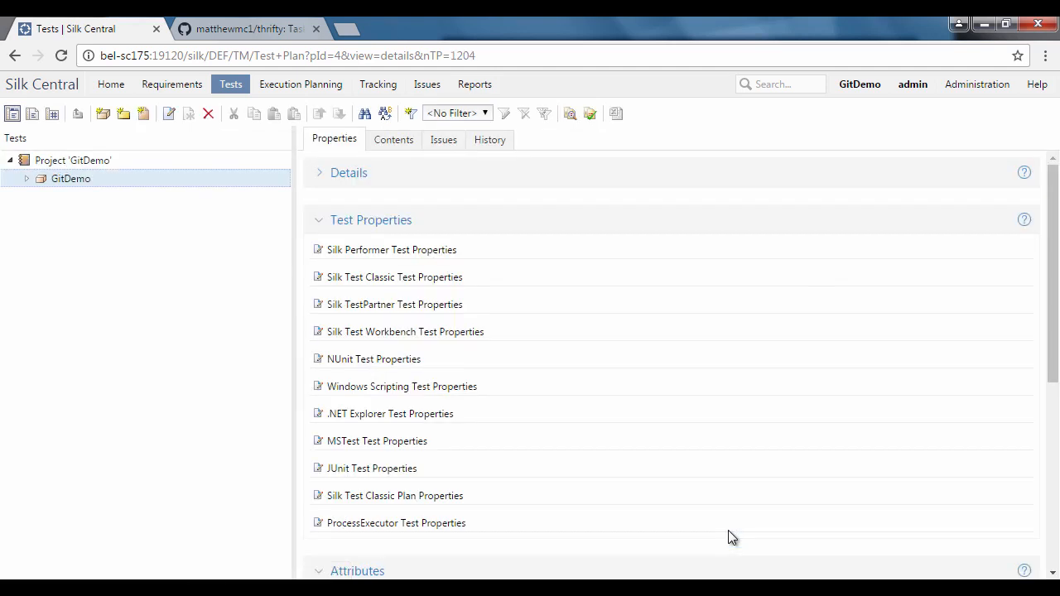
pyautogui.moveTo(28, 179)
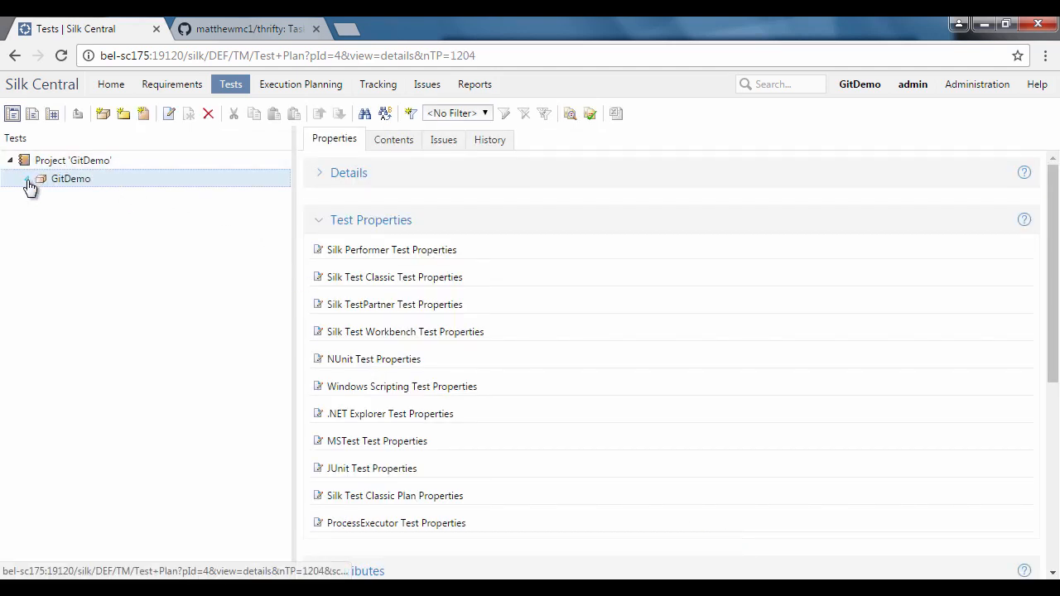
# Step: Expand the GitDemo container in the Tests tree
pyautogui.click(27, 179)
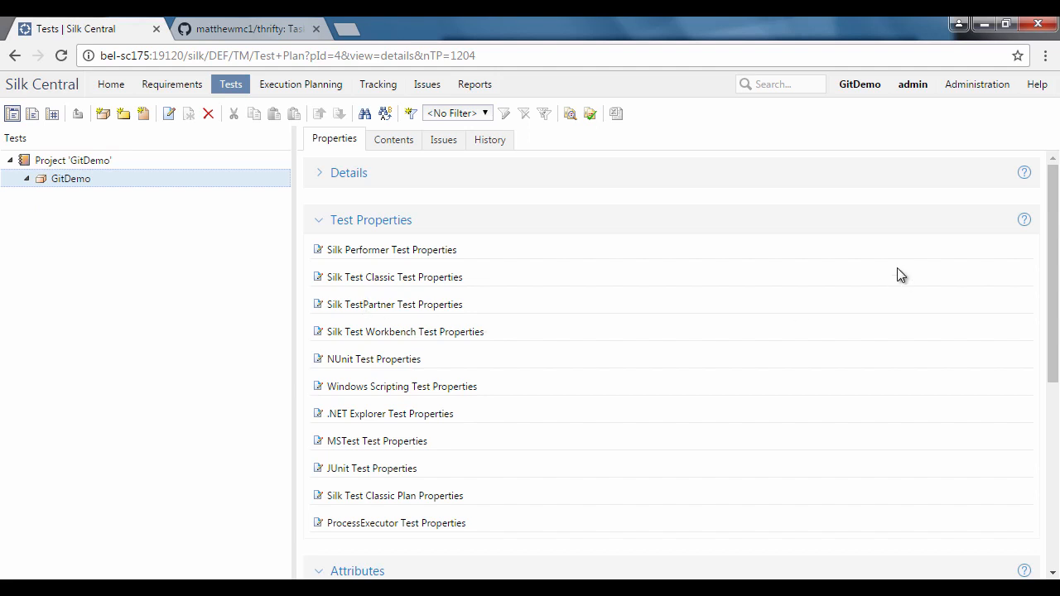
pyautogui.moveTo(473, 285)
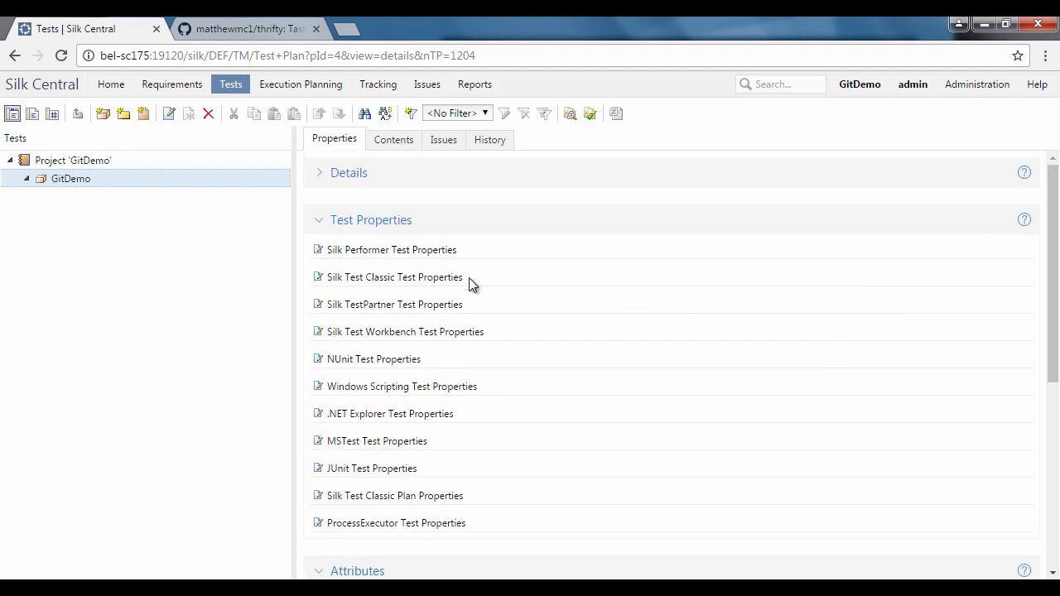
pyautogui.moveTo(122, 208)
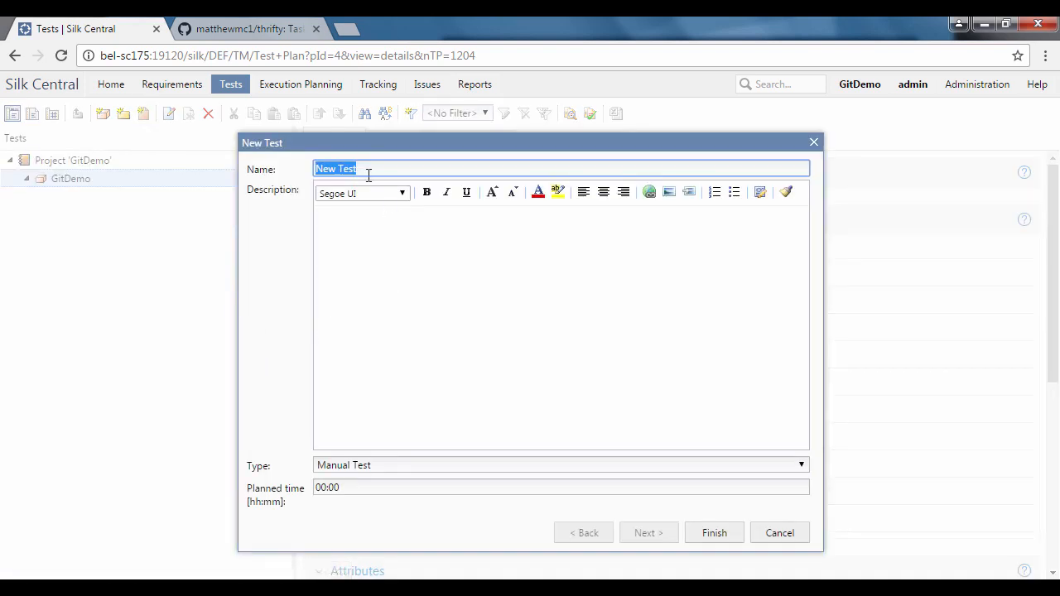
# Step: Name the new test 'Git Junit', set its type to JUnit Test, and continue
pyautogui.write('Git J')
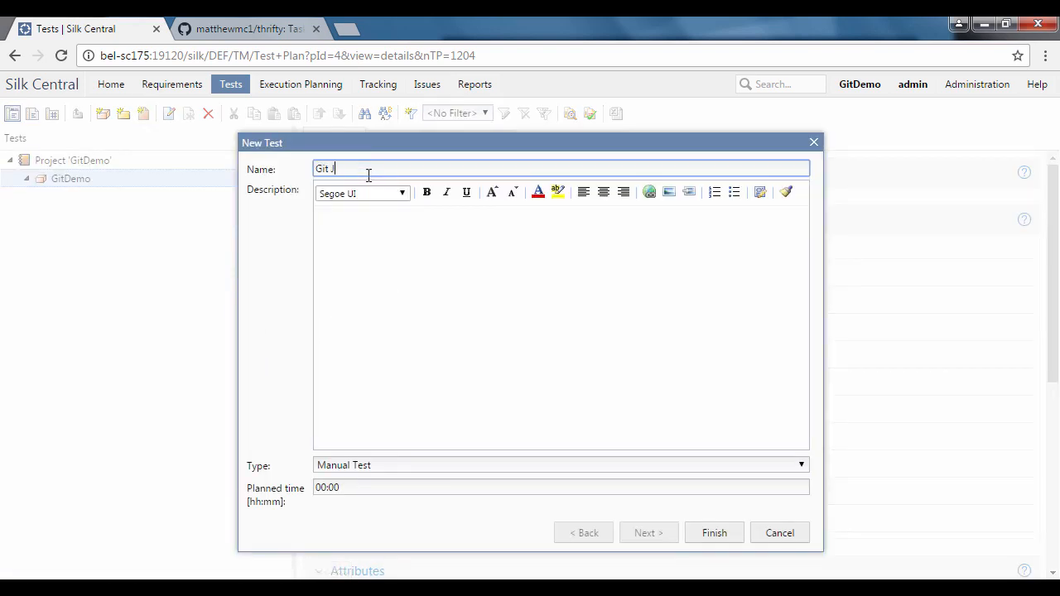
pyautogui.write('unit')
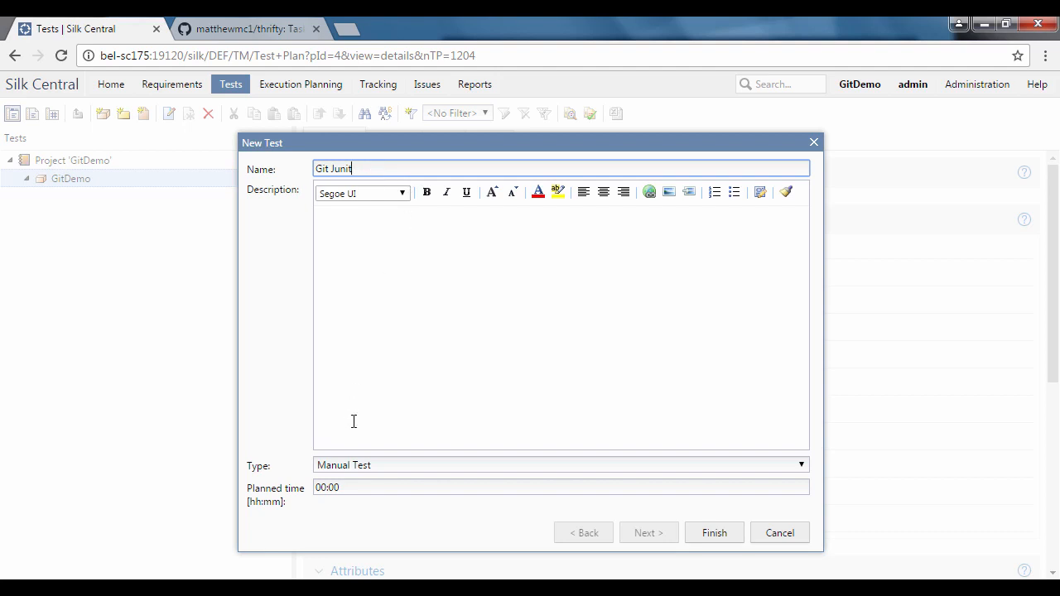
pyautogui.click(800, 465)
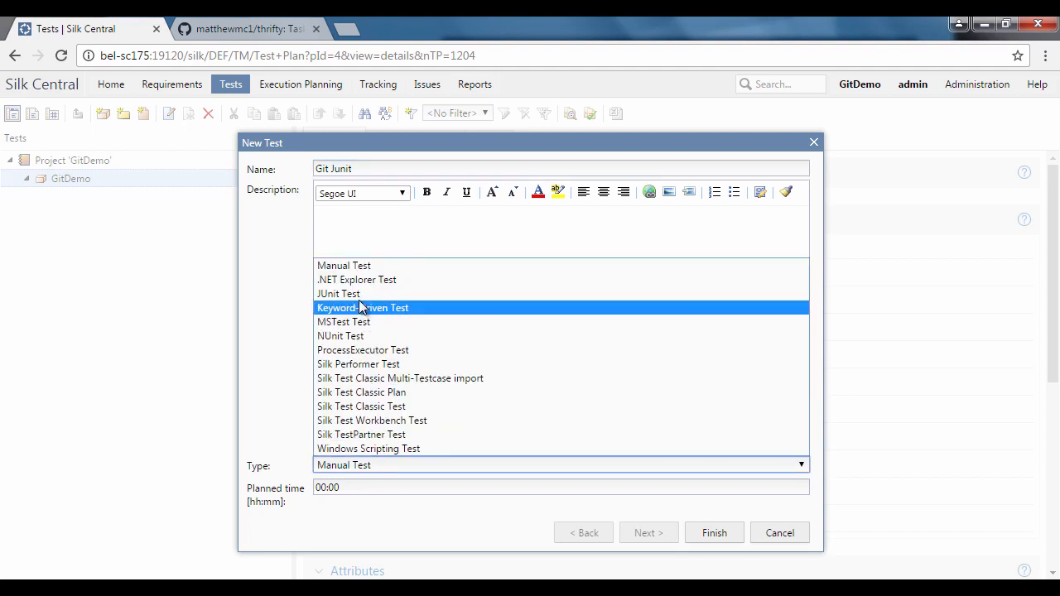
pyautogui.click(338, 293)
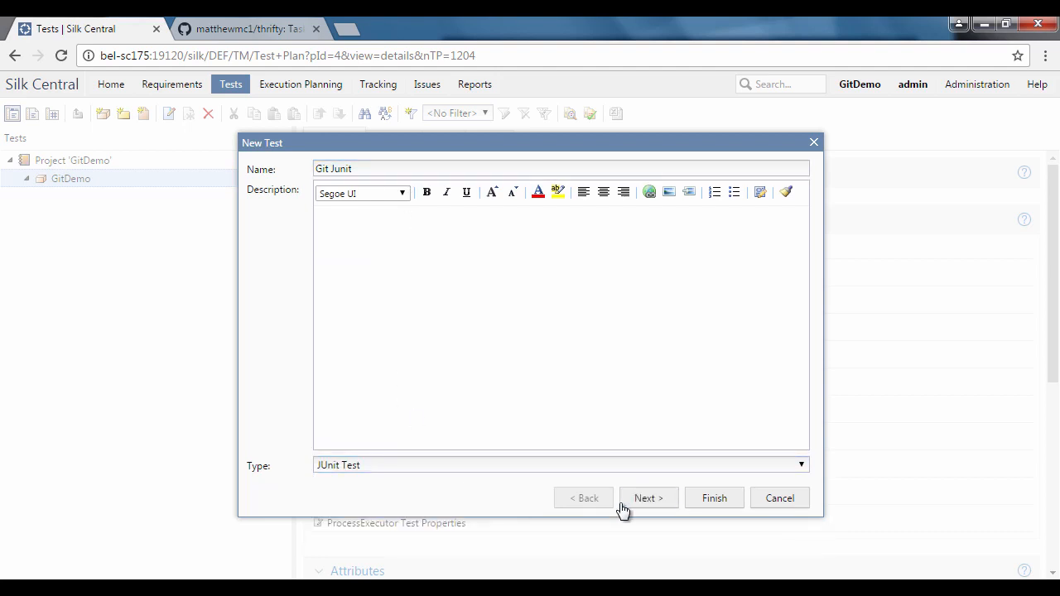
pyautogui.click(648, 498)
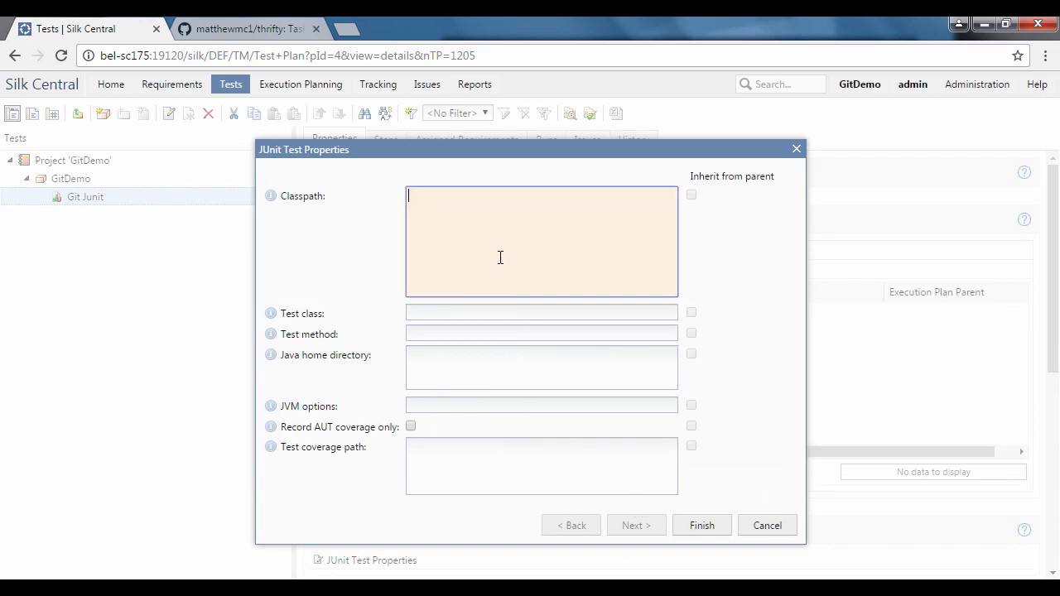
# Step: Check the thrifty jars folder on GitHub, then set classpath ./junit.jar;./thrifty.jar and finish
pyautogui.click(246, 28)
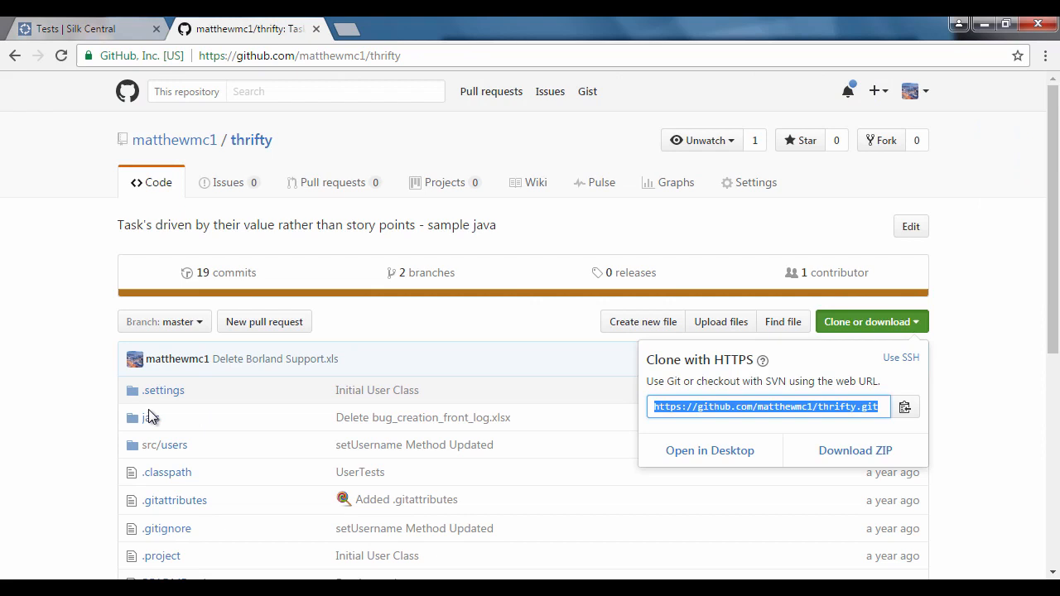
pyautogui.click(152, 417)
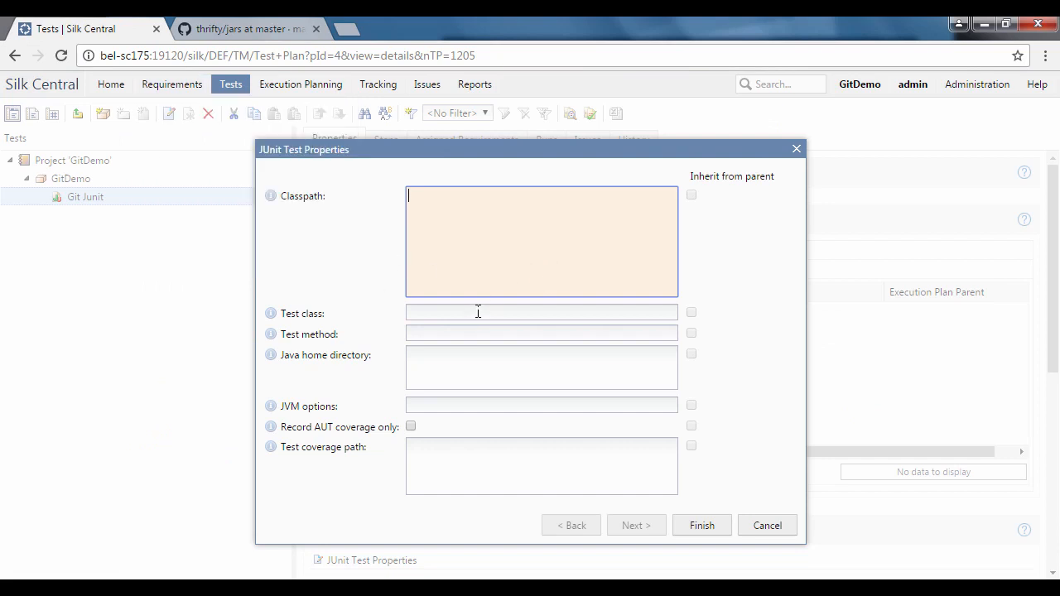
pyautogui.write('./jun')
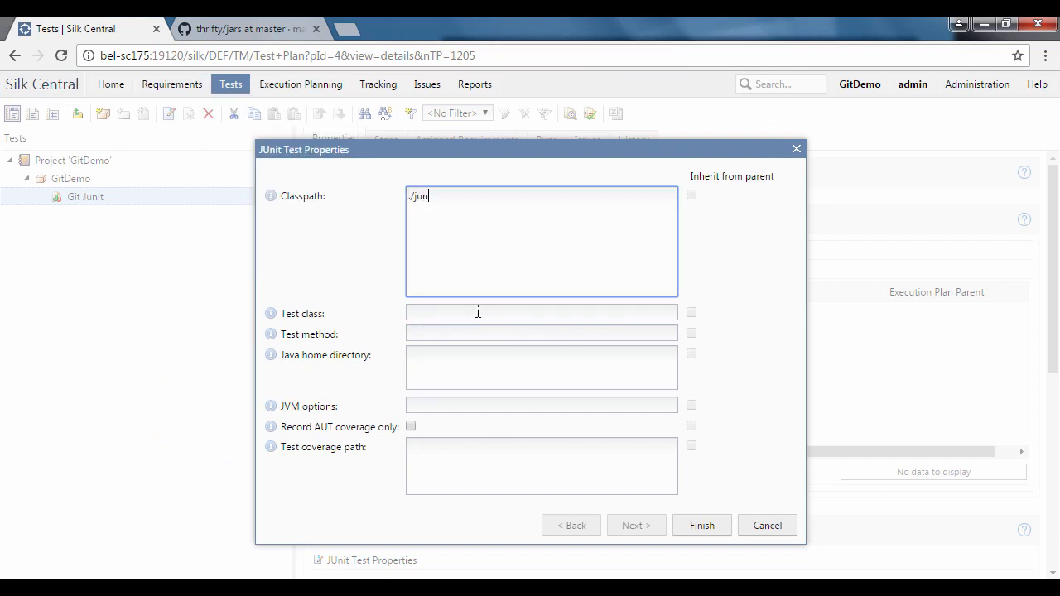
pyautogui.write('it.jar')
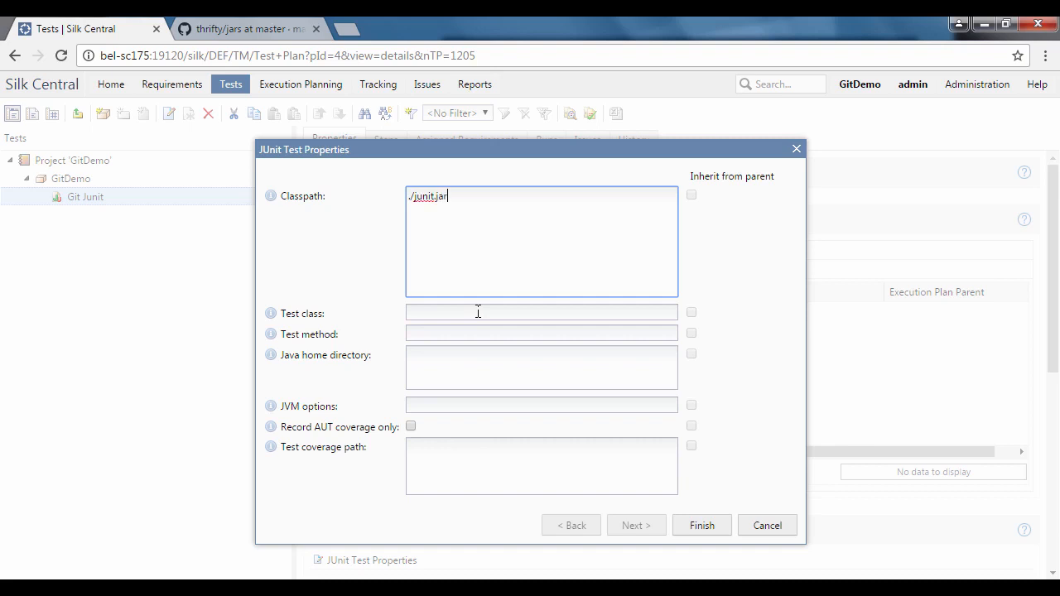
pyautogui.write('./')
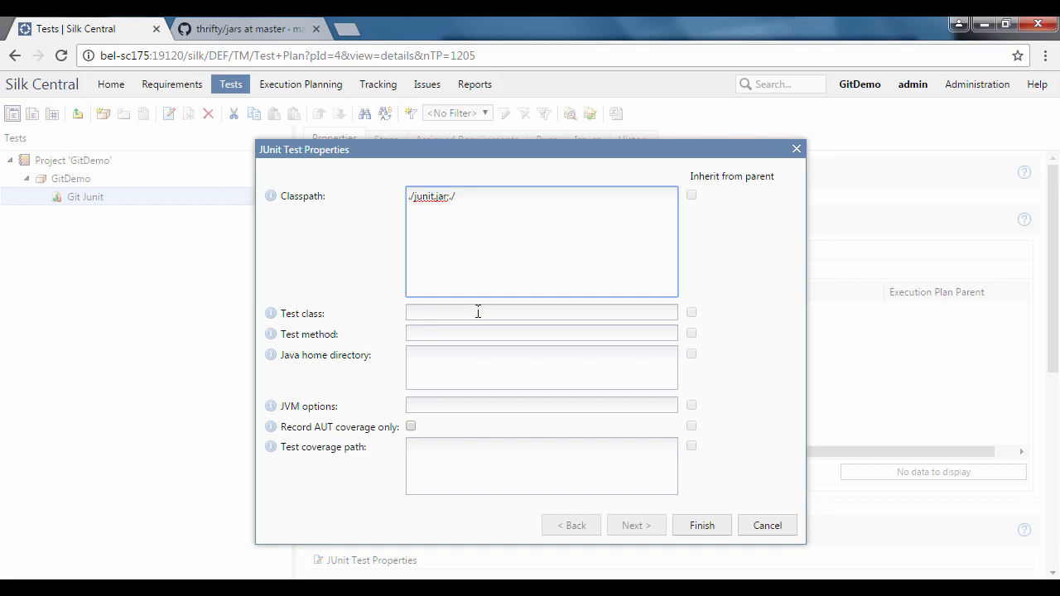
pyautogui.write('thrifty')
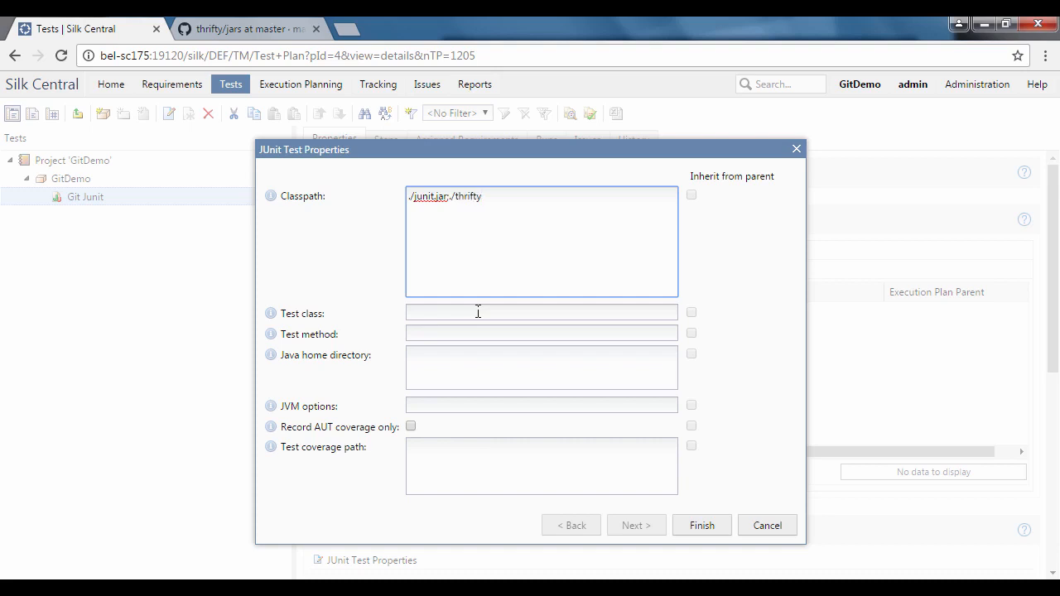
pyautogui.write('.jar')
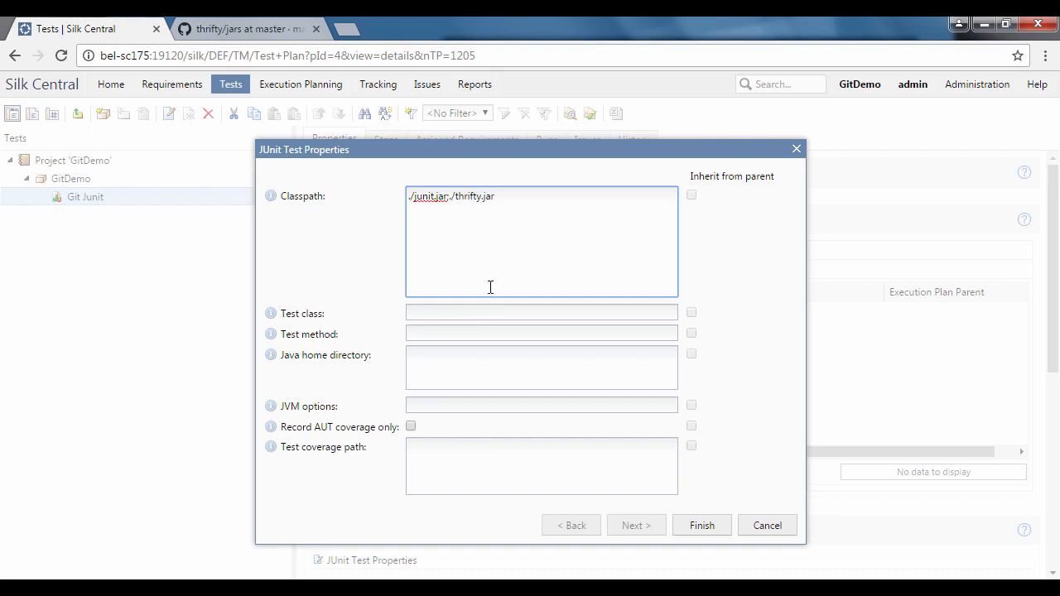
pyautogui.click(541, 312)
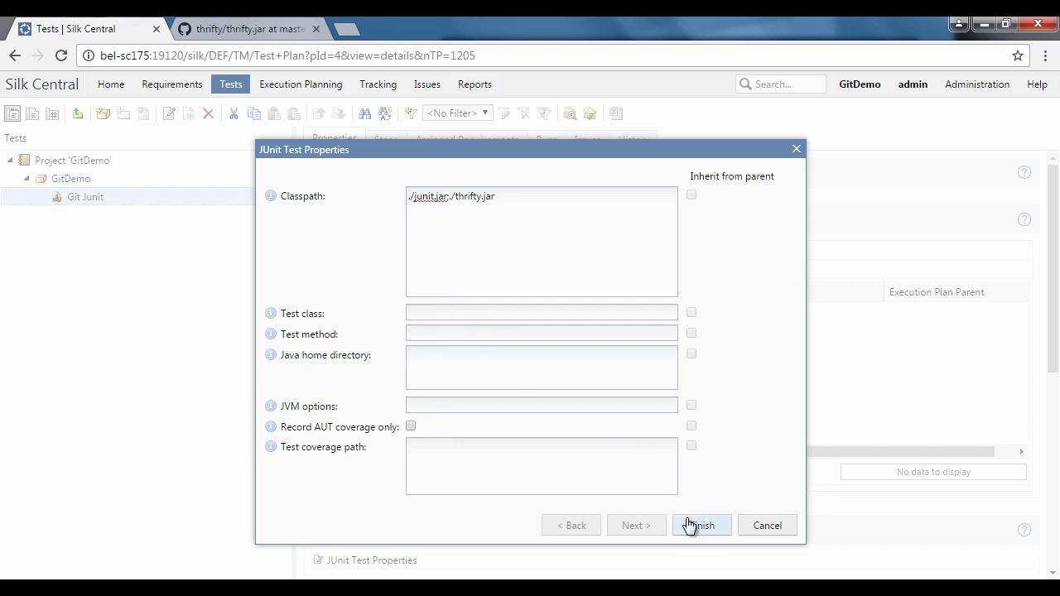
pyautogui.click(701, 525)
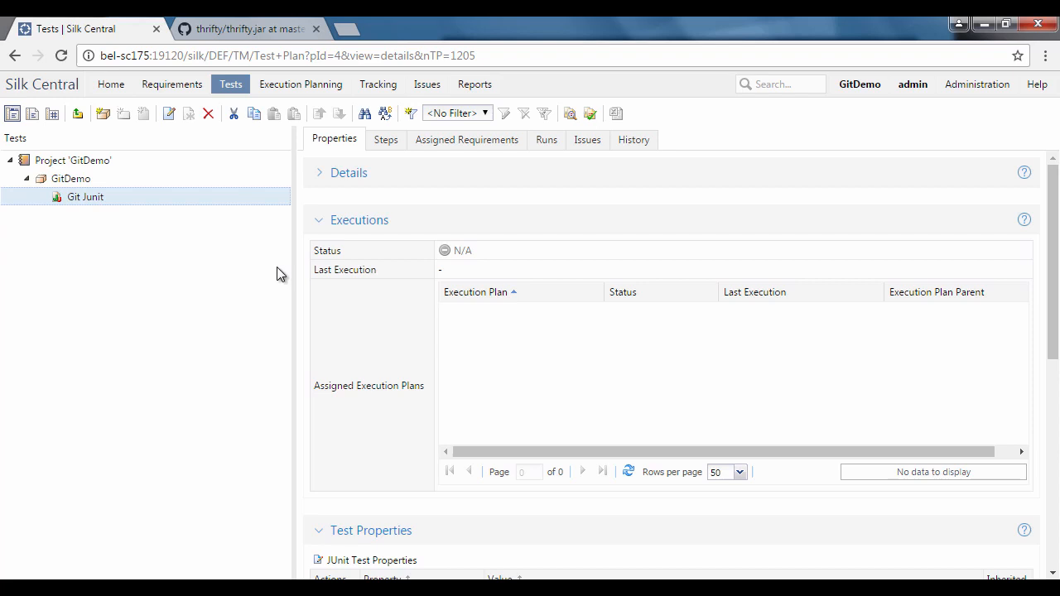
# Step: In the Execution Planning details view, start a new execution plan named 'Execution GIT Test'
pyautogui.click(300, 84)
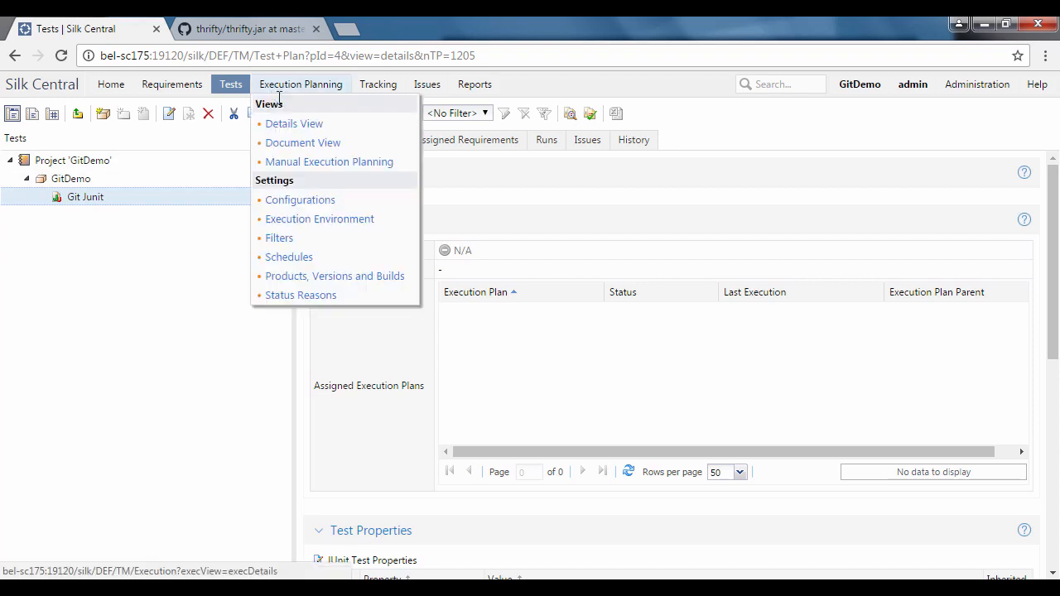
pyautogui.moveTo(294, 124)
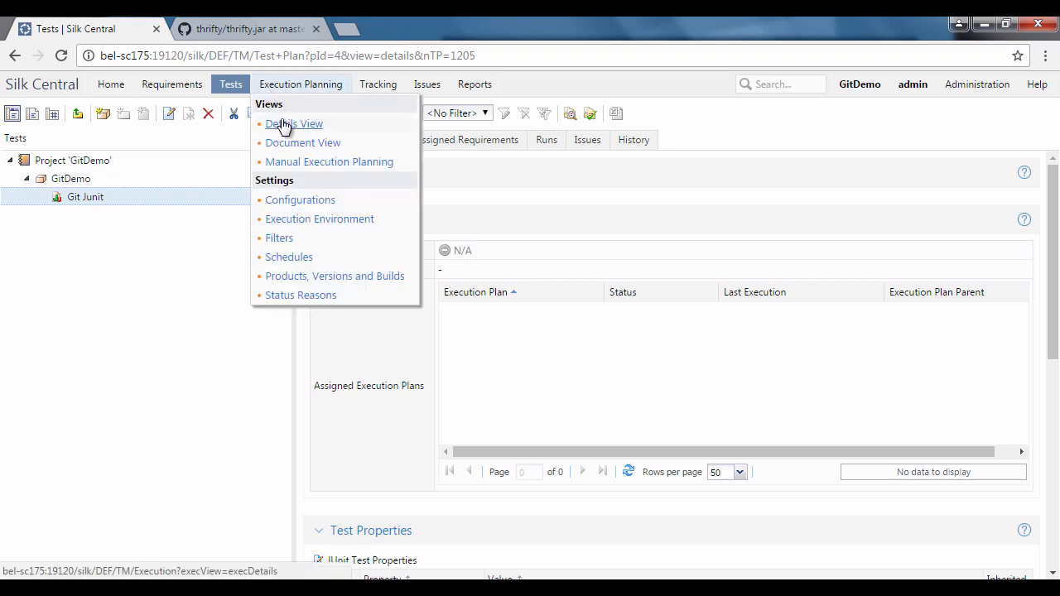
pyautogui.click(329, 162)
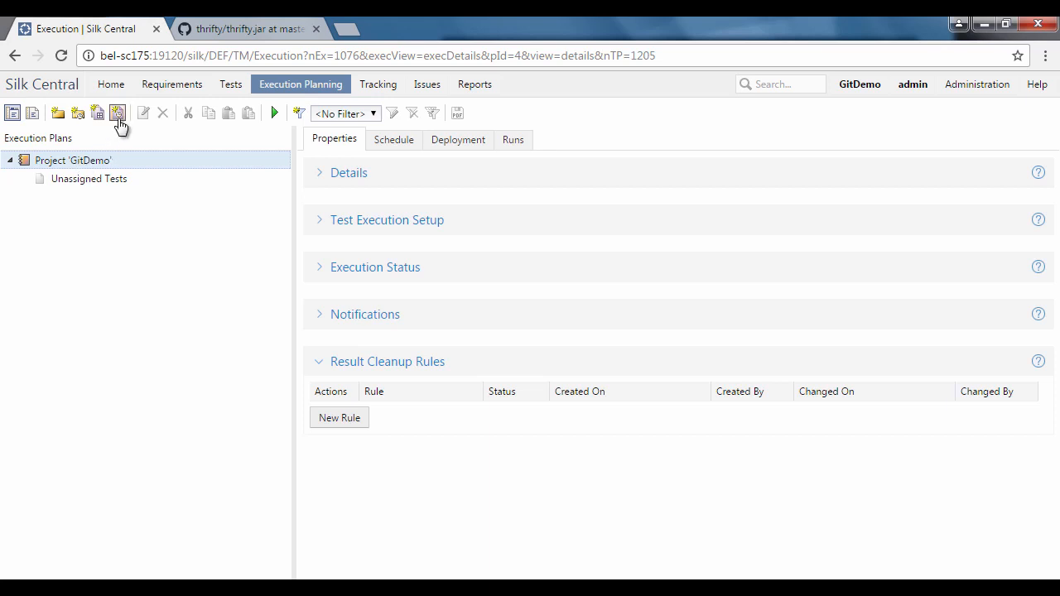
pyautogui.click(118, 114)
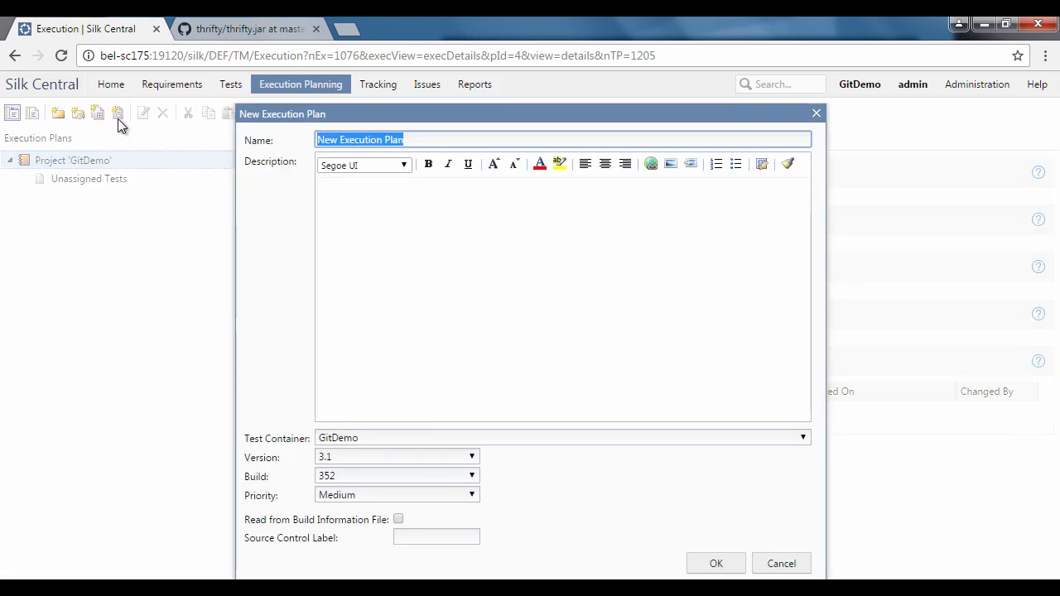
pyautogui.write('Exe')
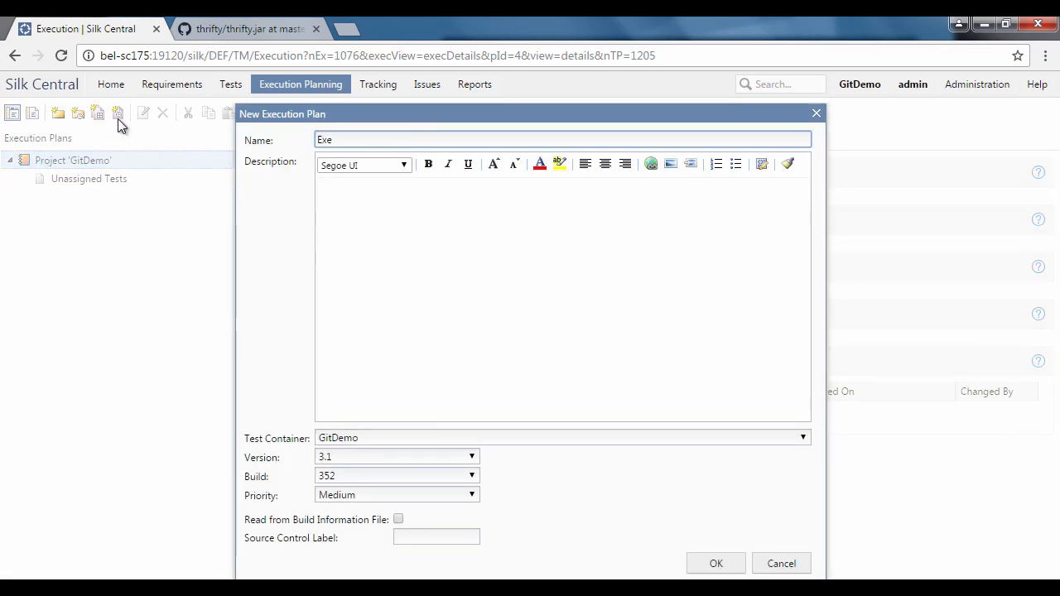
pyautogui.write('cution')
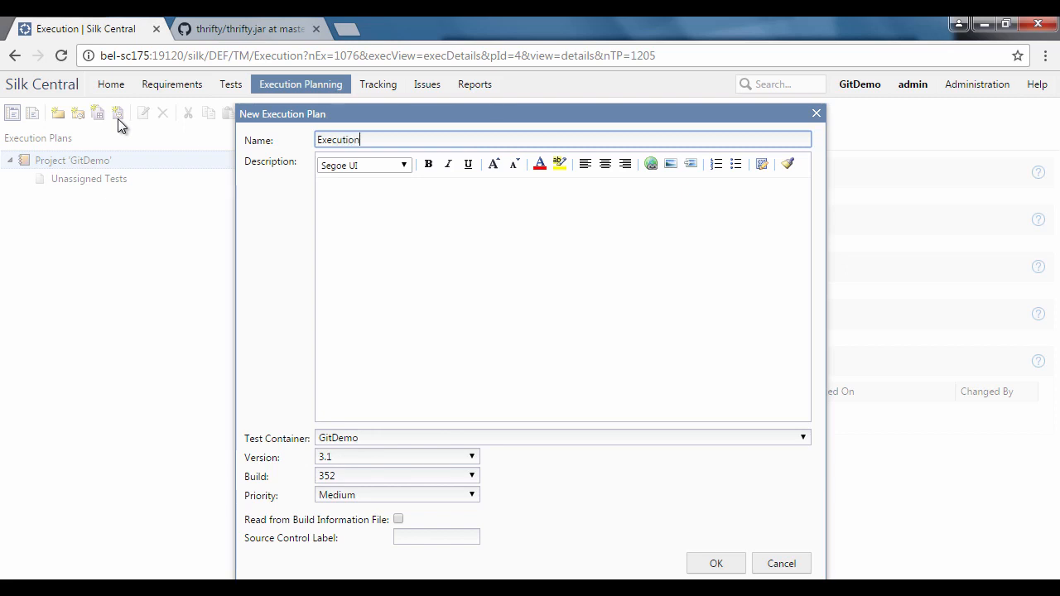
pyautogui.write('GIUT')
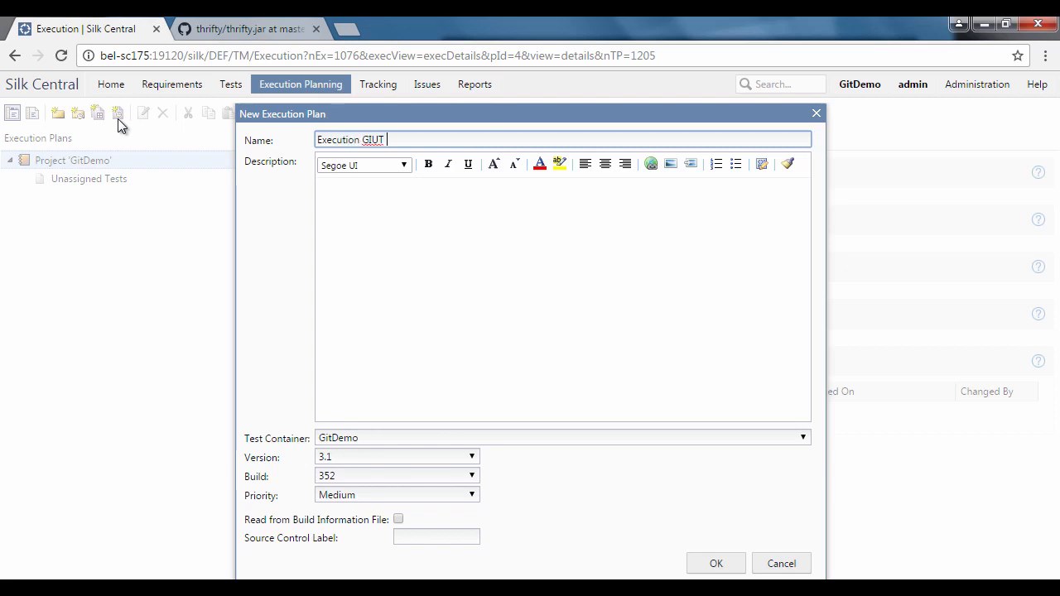
pyautogui.write('GIT Test')
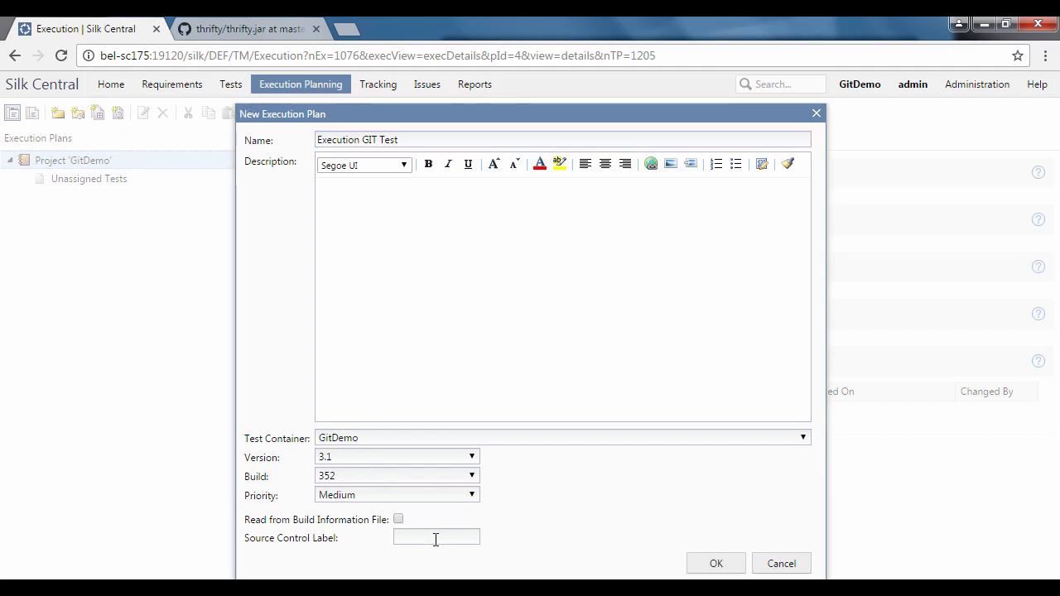
# Step: Check the test branch on GitHub, then set source control label 'test' and save the plan
pyautogui.click(437, 538)
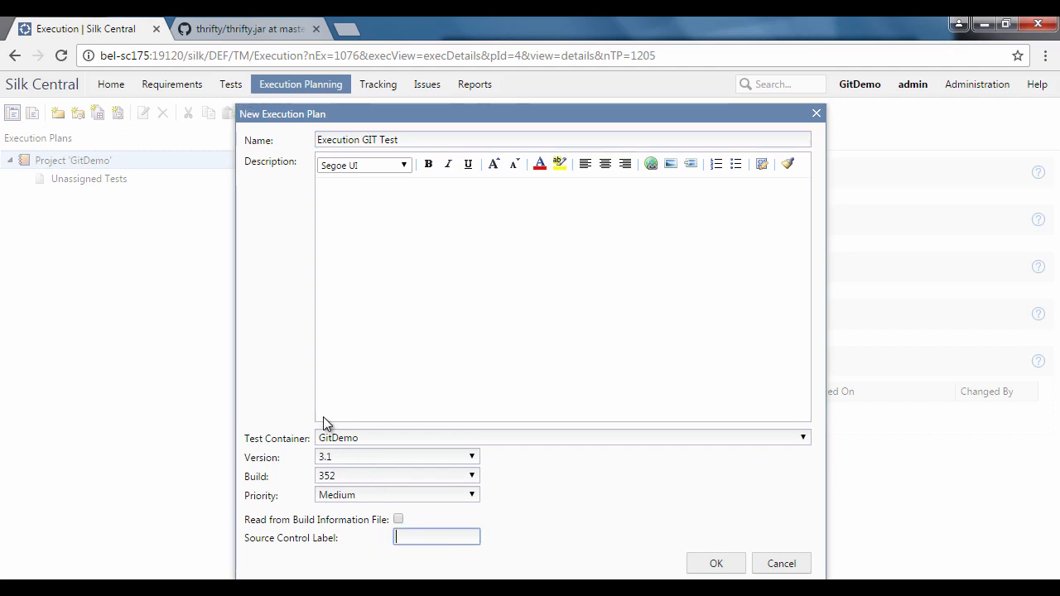
pyautogui.click(249, 28)
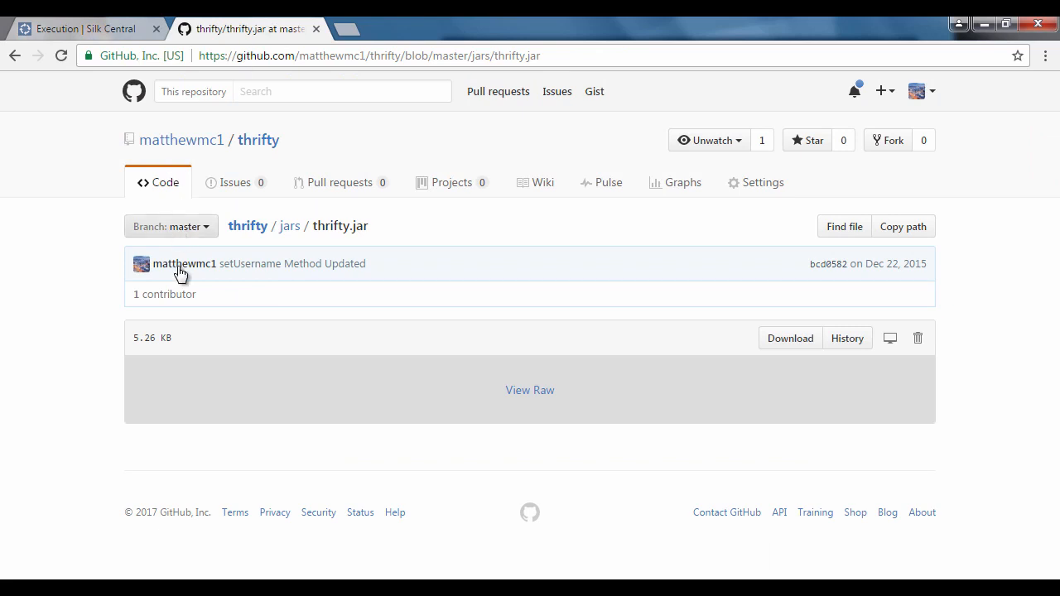
pyautogui.click(184, 264)
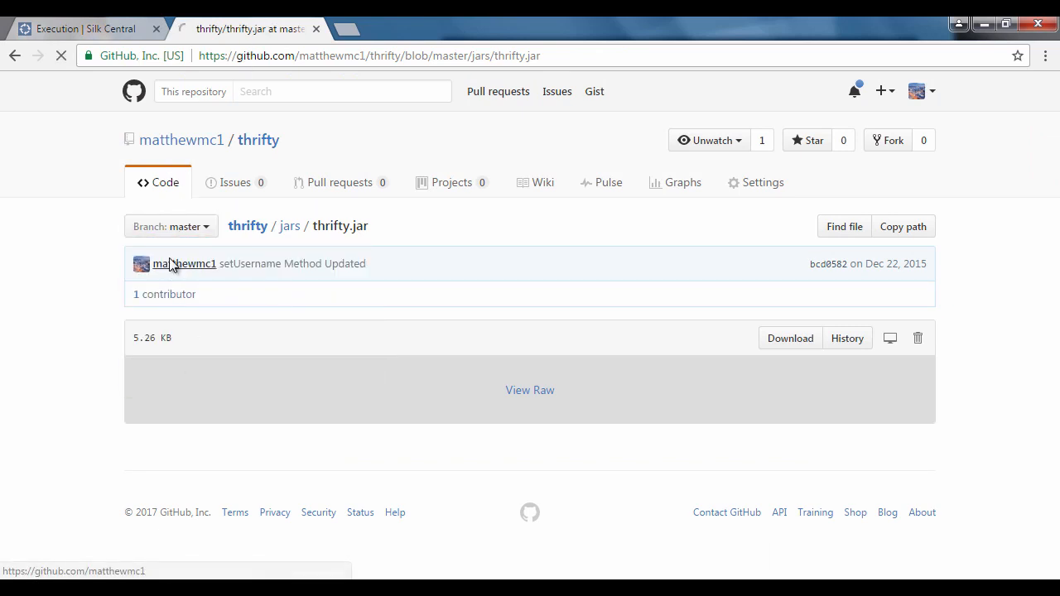
pyautogui.click(166, 226)
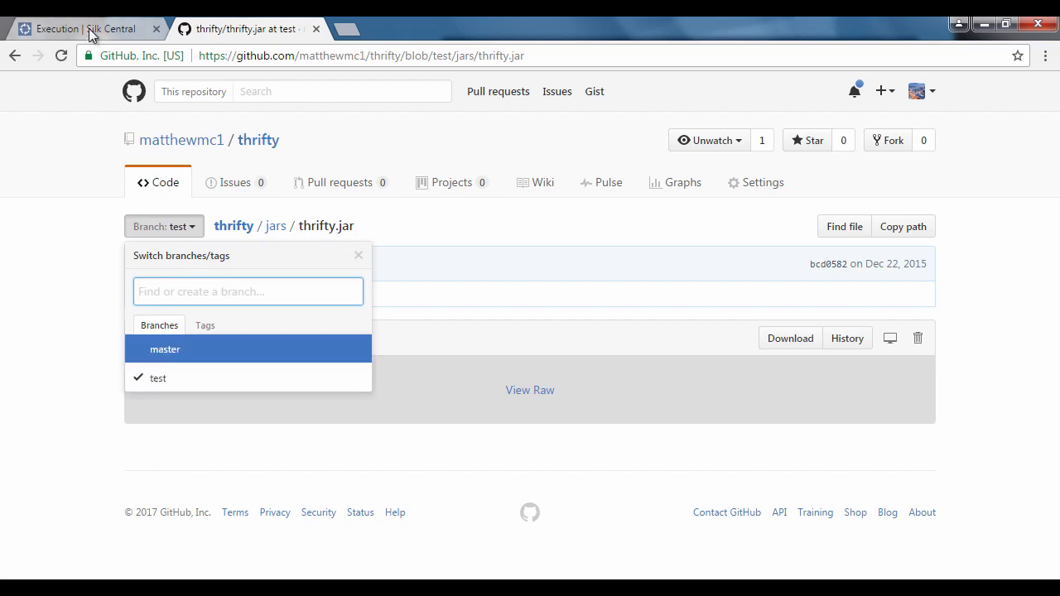
pyautogui.click(86, 28)
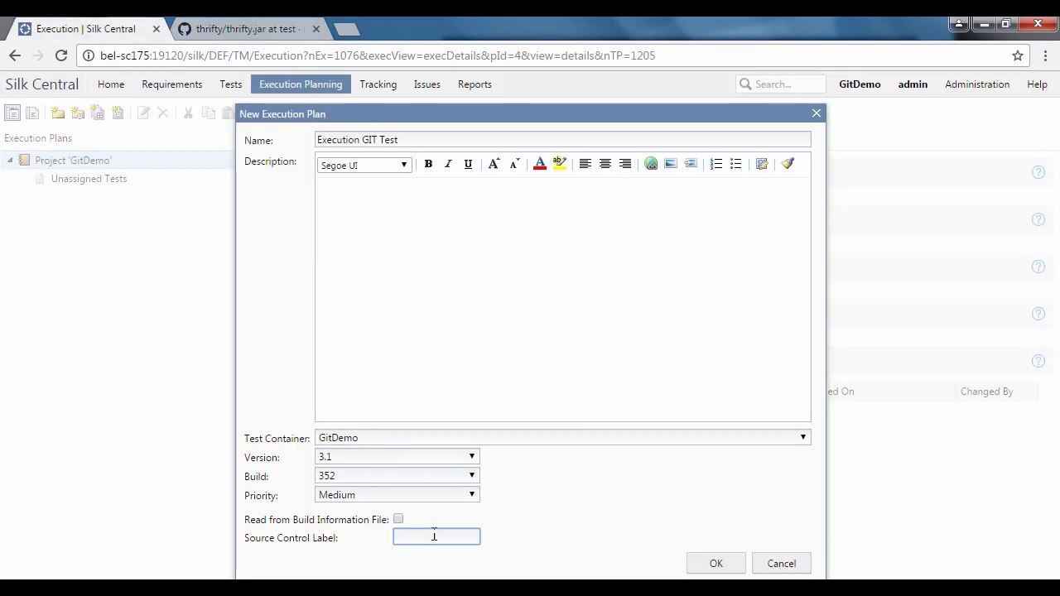
pyautogui.write('test')
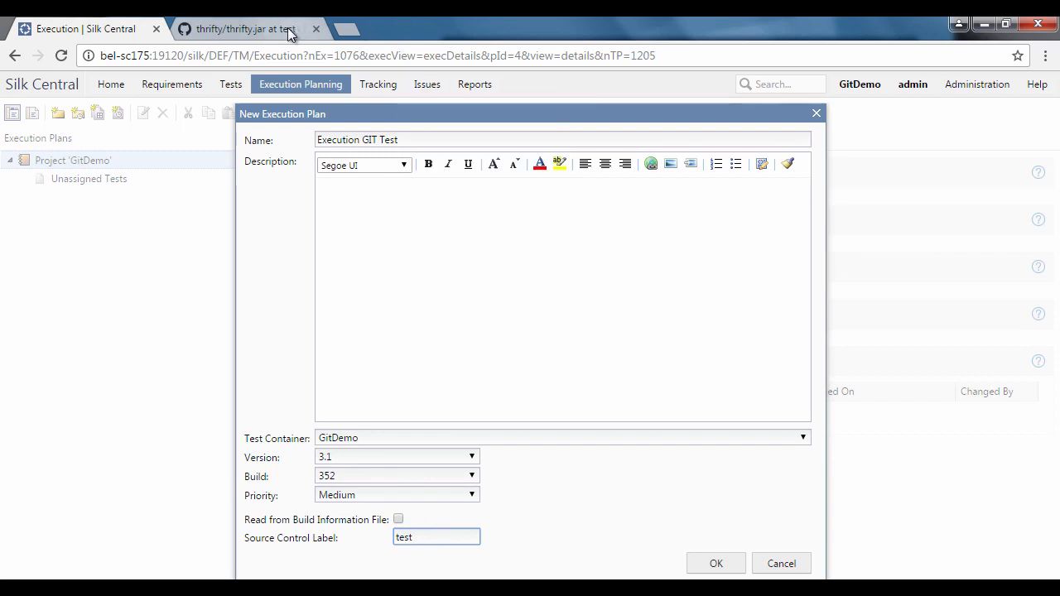
pyautogui.click(715, 564)
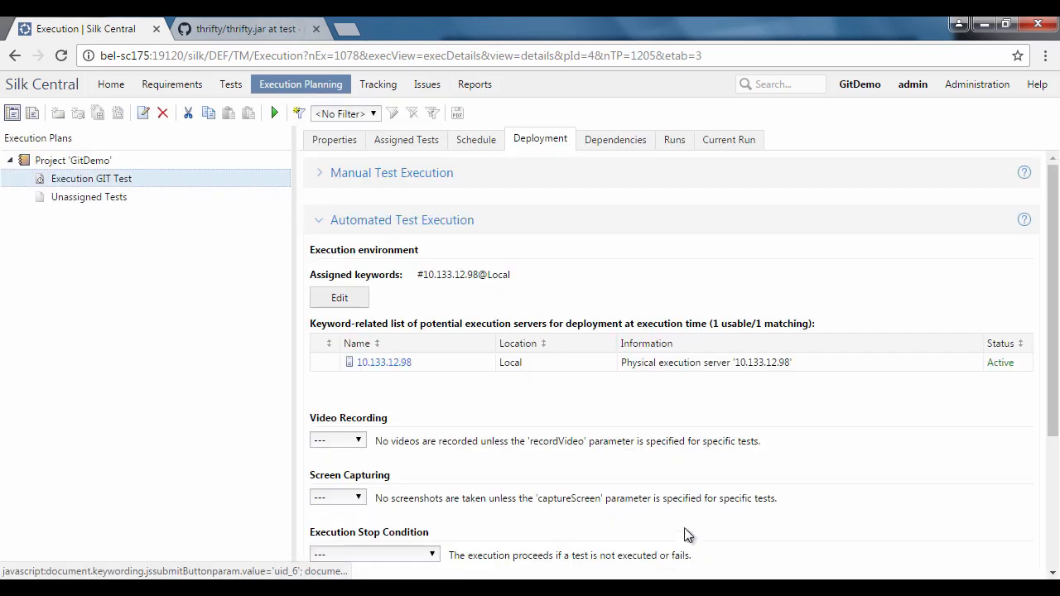
# Step: Run the plan for all tests and dismiss the 'no tests to execute' message
pyautogui.click(274, 113)
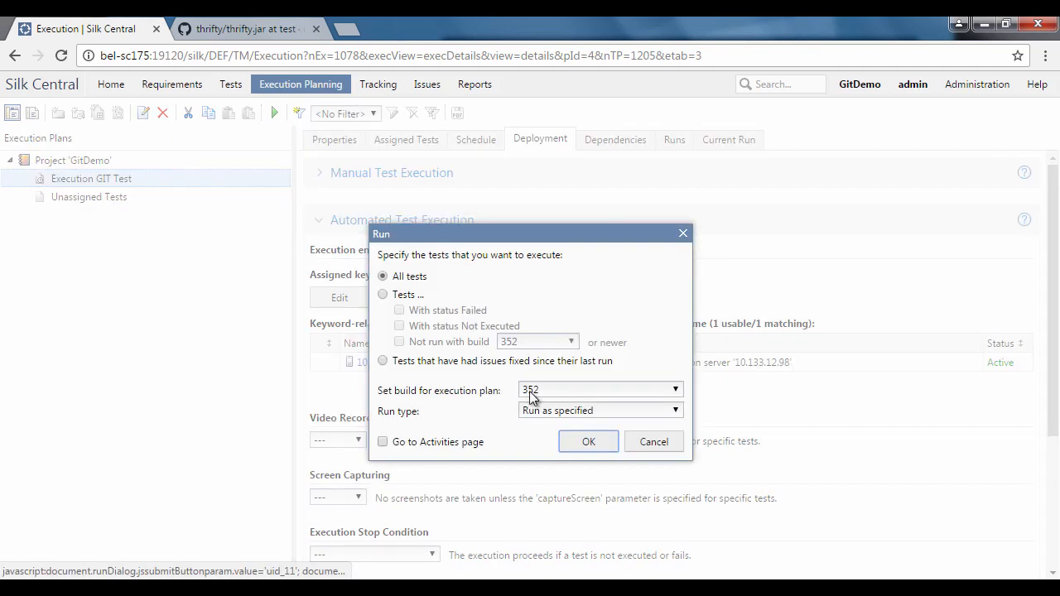
pyautogui.click(589, 441)
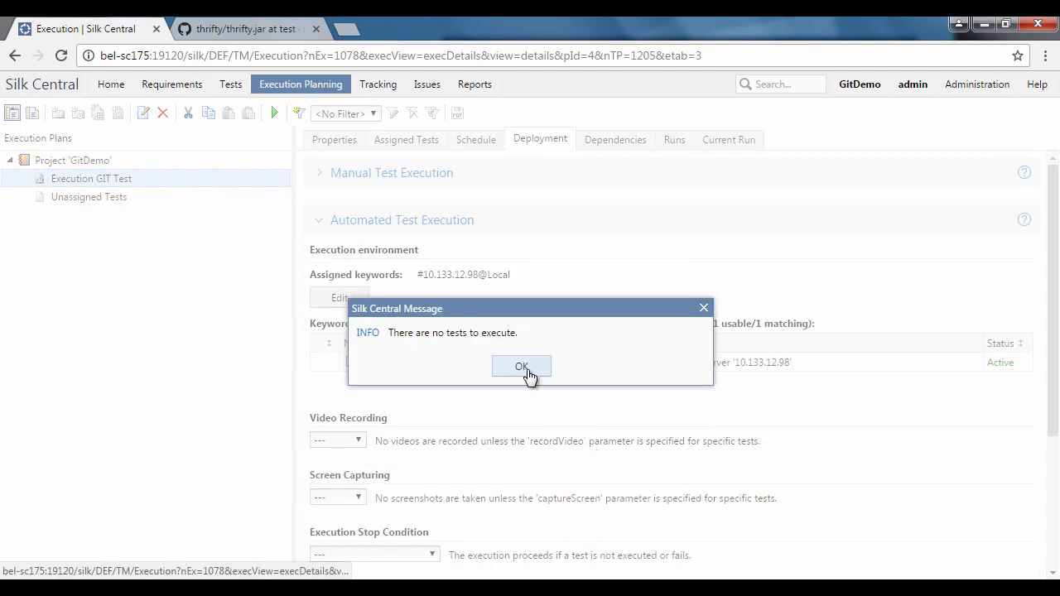
pyautogui.click(521, 366)
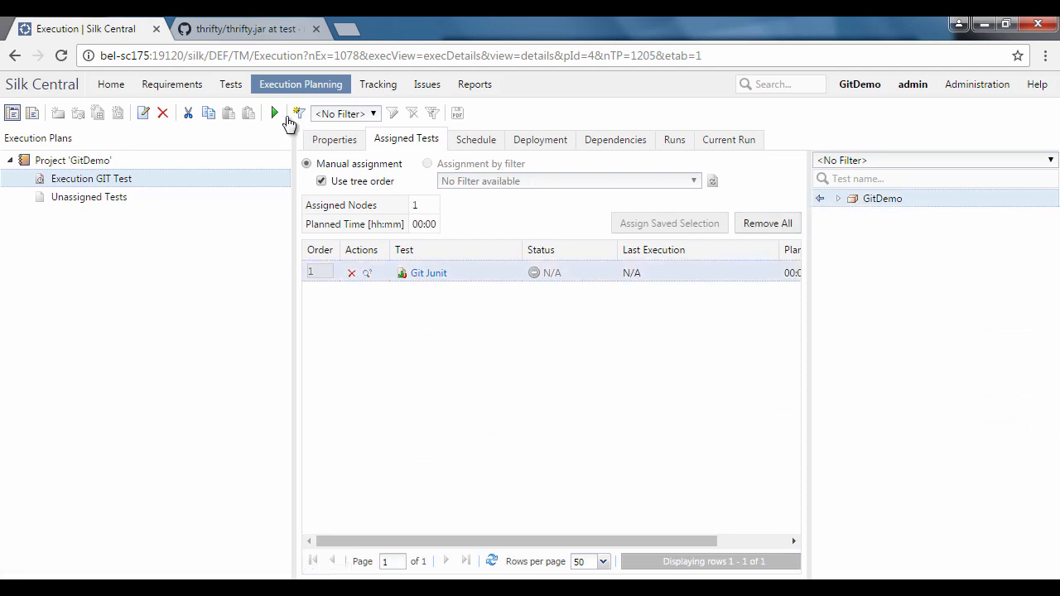
# Step: Rerun the plan with Git Junit assigned and refresh the Current Run status
pyautogui.click(728, 139)
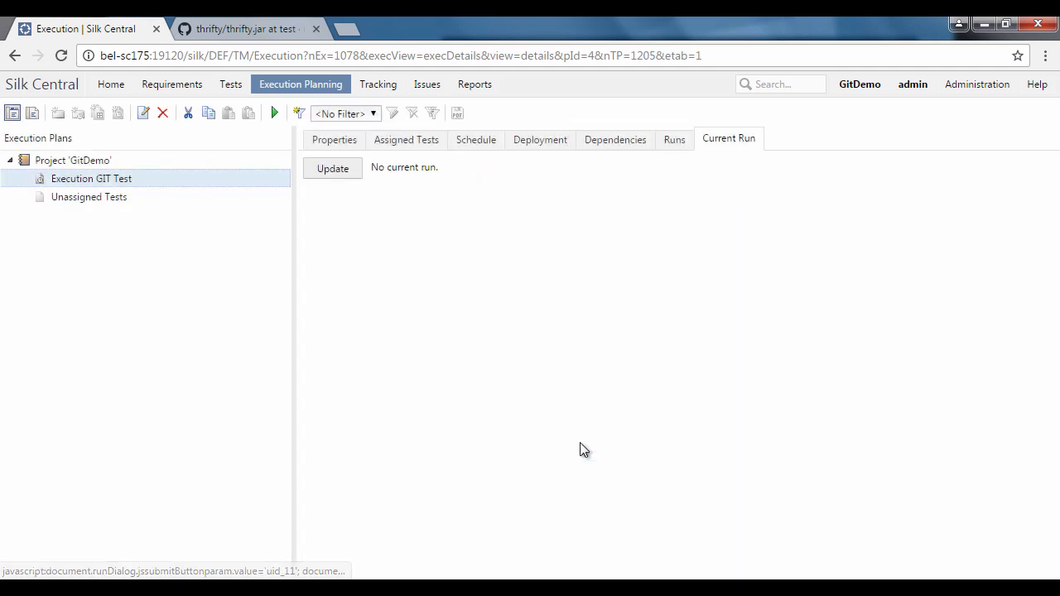
pyautogui.click(332, 168)
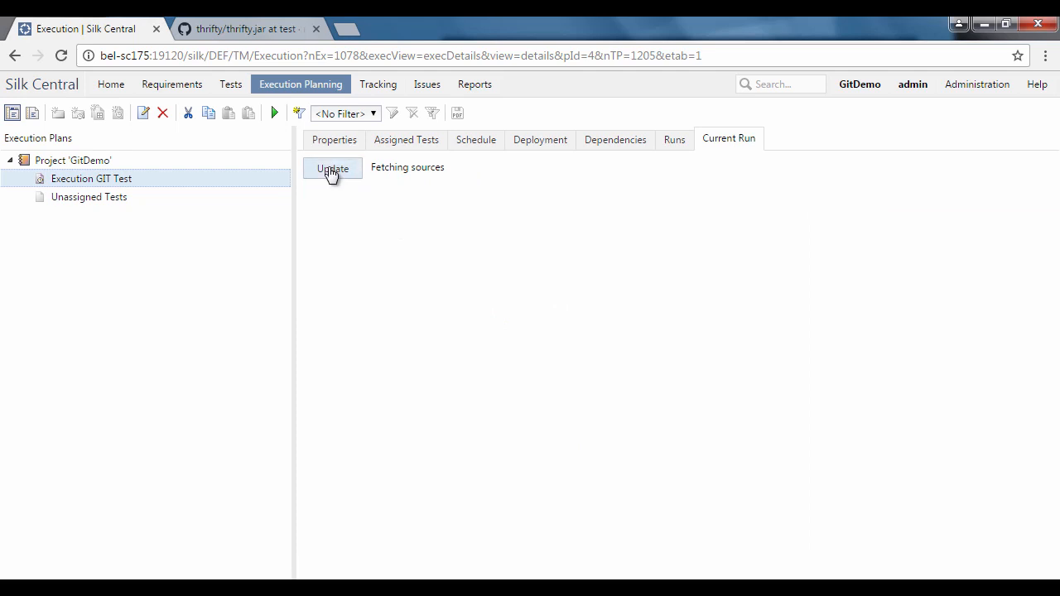
pyautogui.click(675, 140)
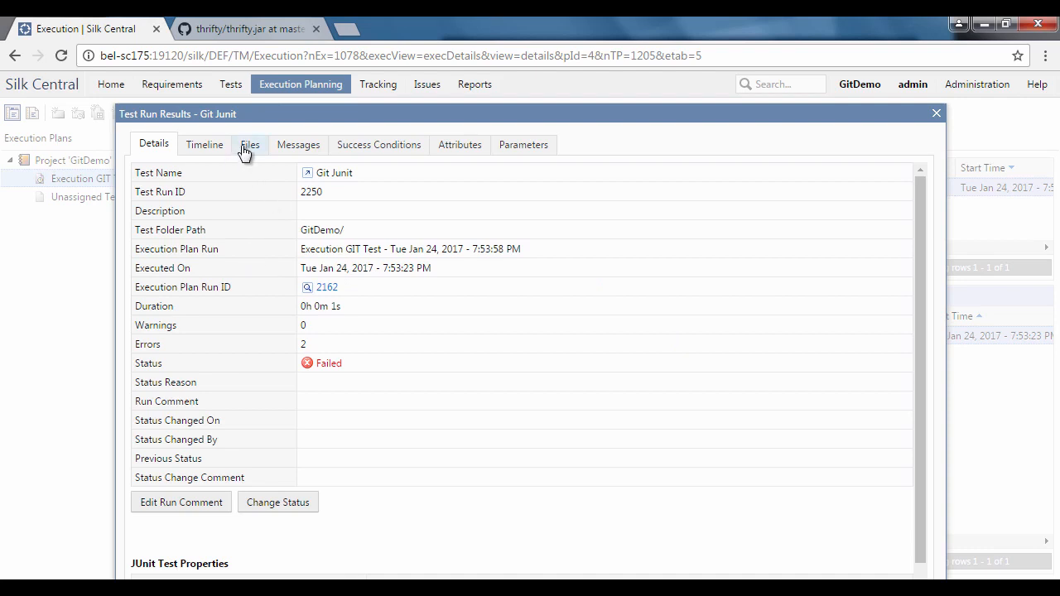
# Step: Switch the Test Run Results to the Timeline showing testChangePassword and testRemoveUser failures
pyautogui.click(204, 145)
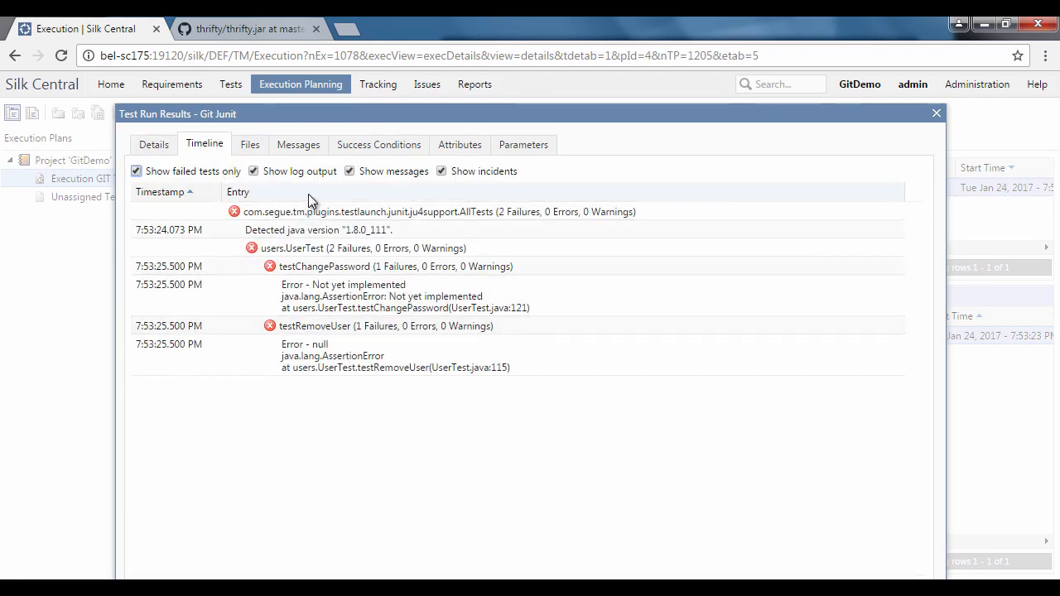
pyautogui.moveTo(317, 402)
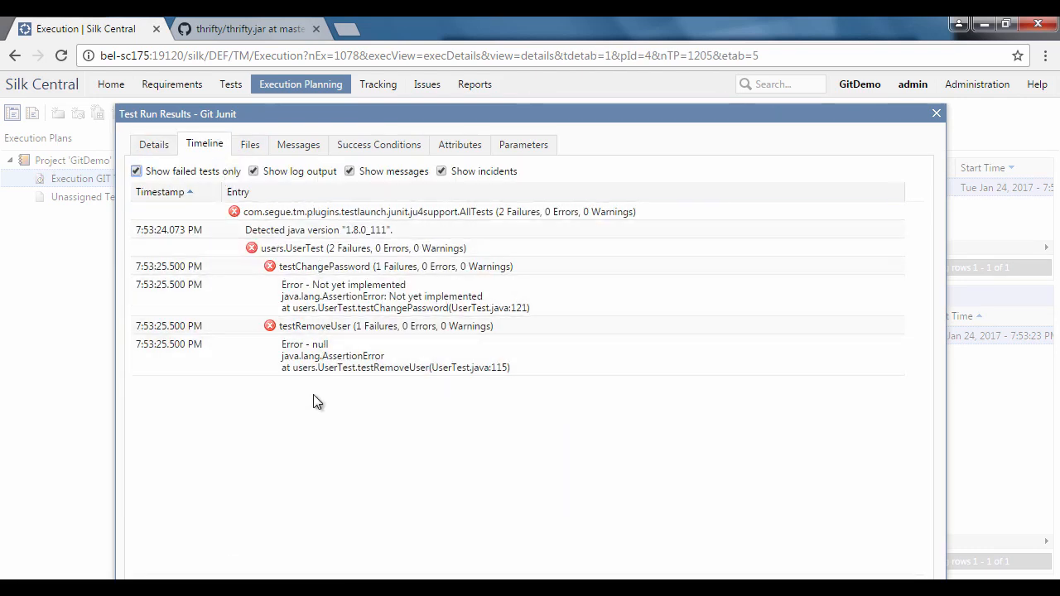